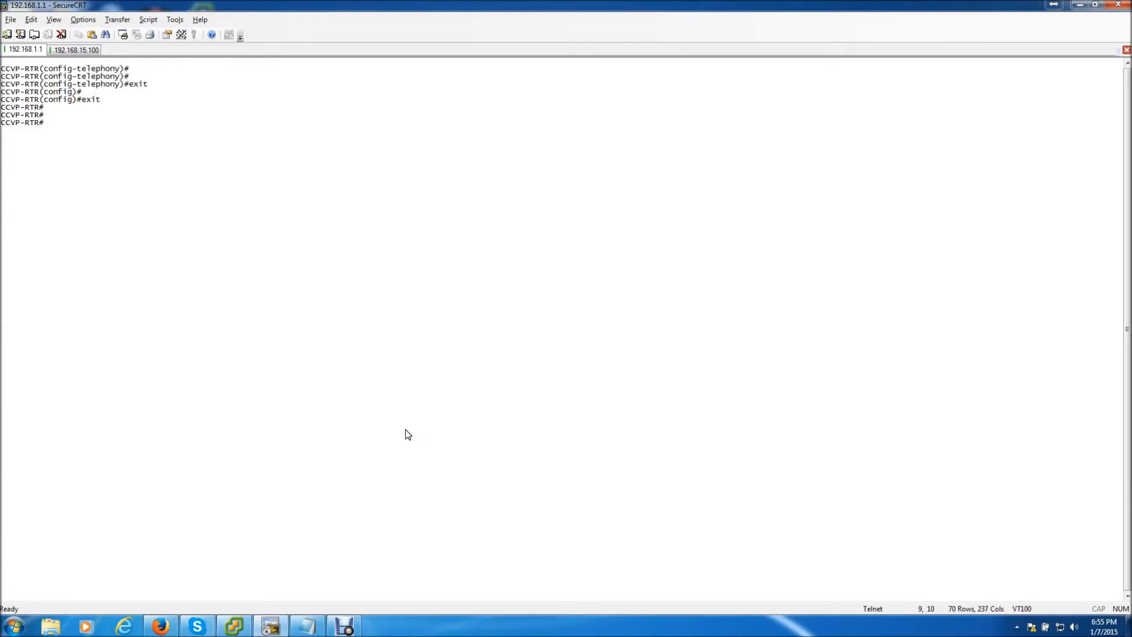
Step: Run 'clock set 06:55:00 7 jan 2015', then 'conf t' for global configuration
{"action": "type", "text": "clock set"}
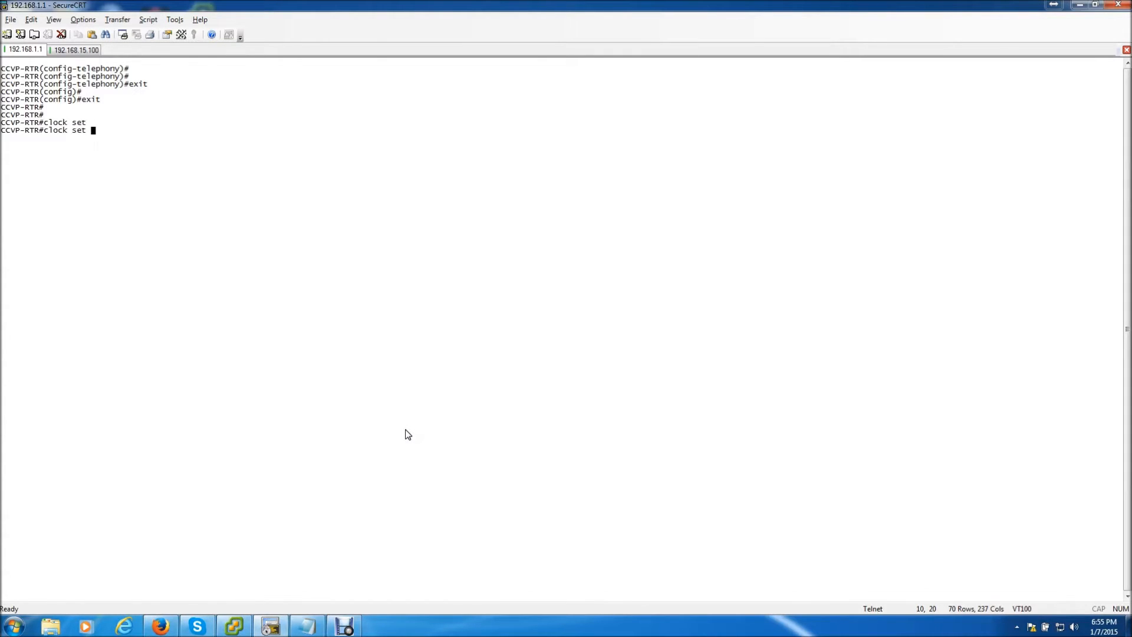
{"action": "type", "text": "06"}
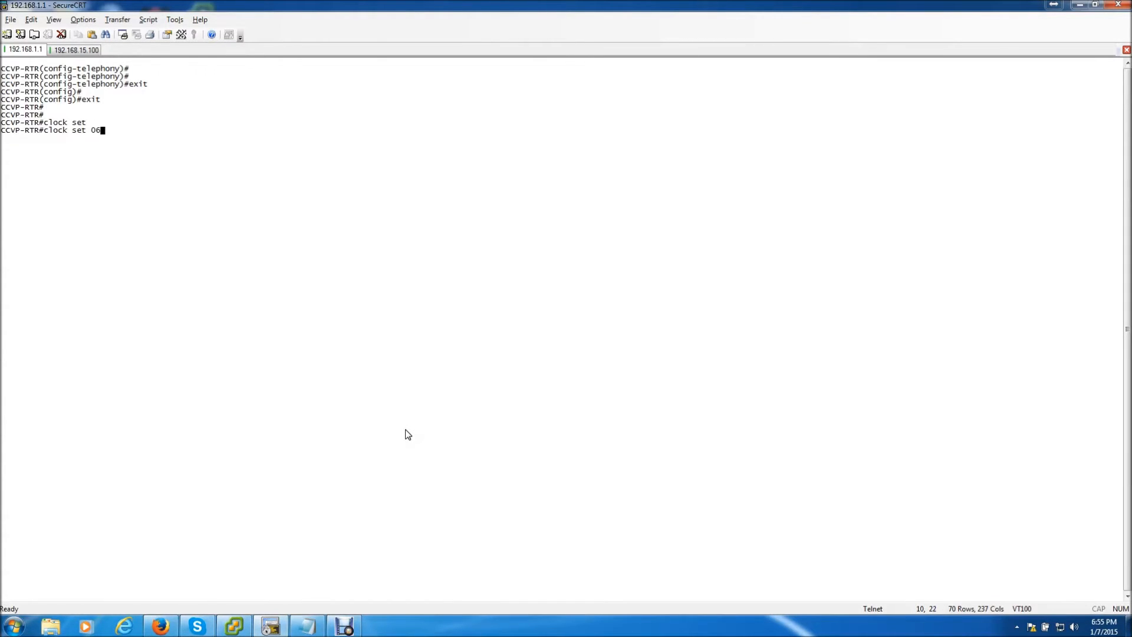
{"action": "type", "text": ":55:"}
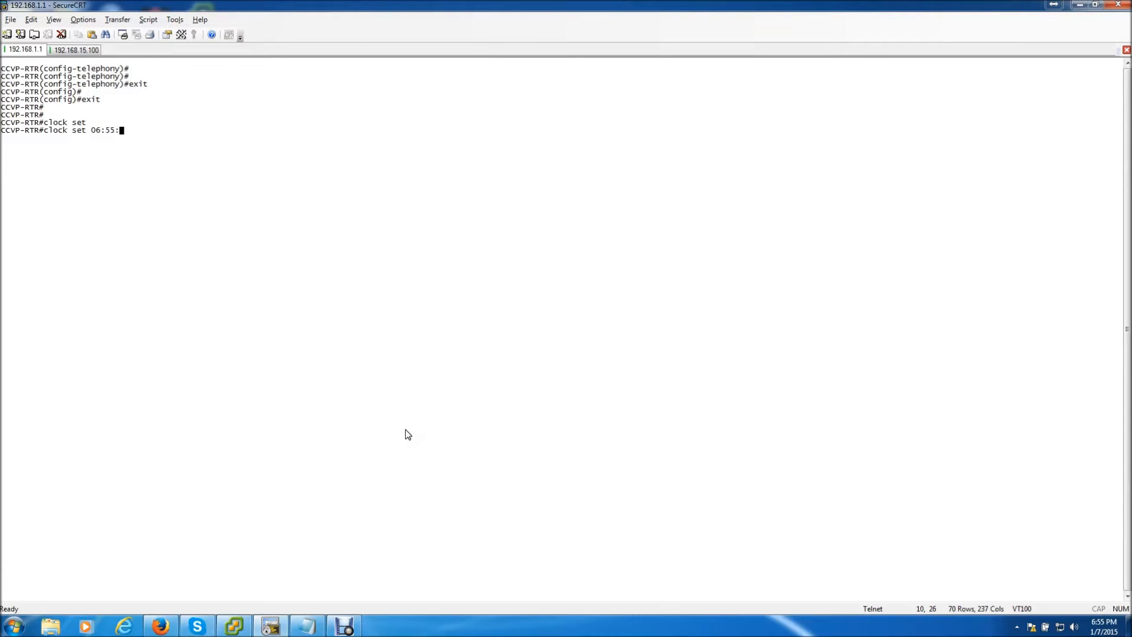
{"action": "type", "text": "00"}
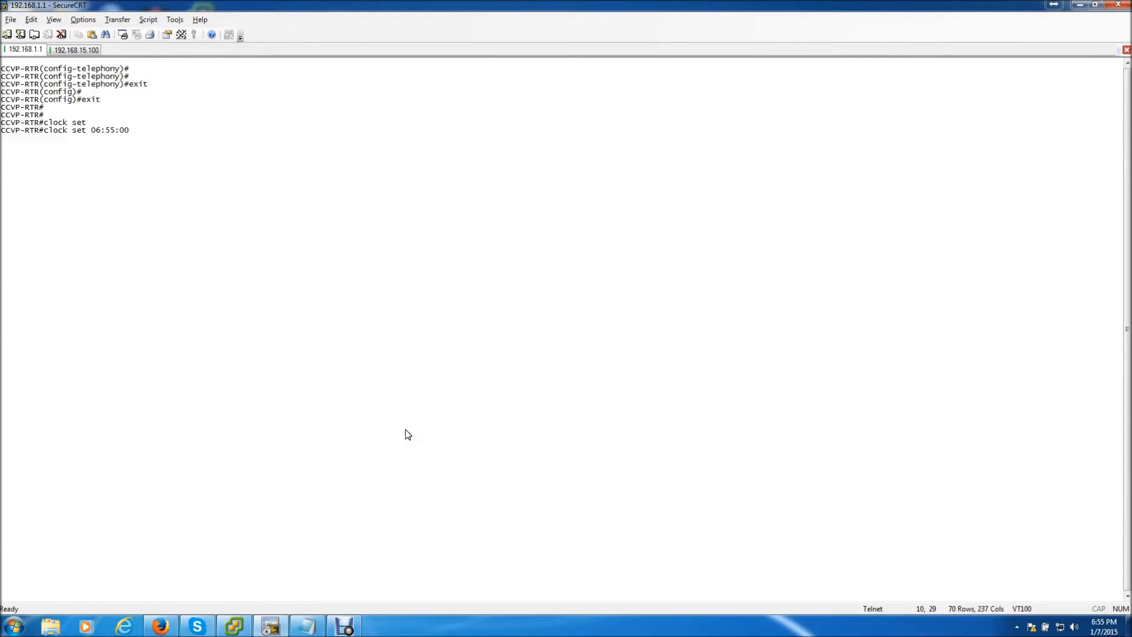
{"action": "type", "text": "7 jan"}
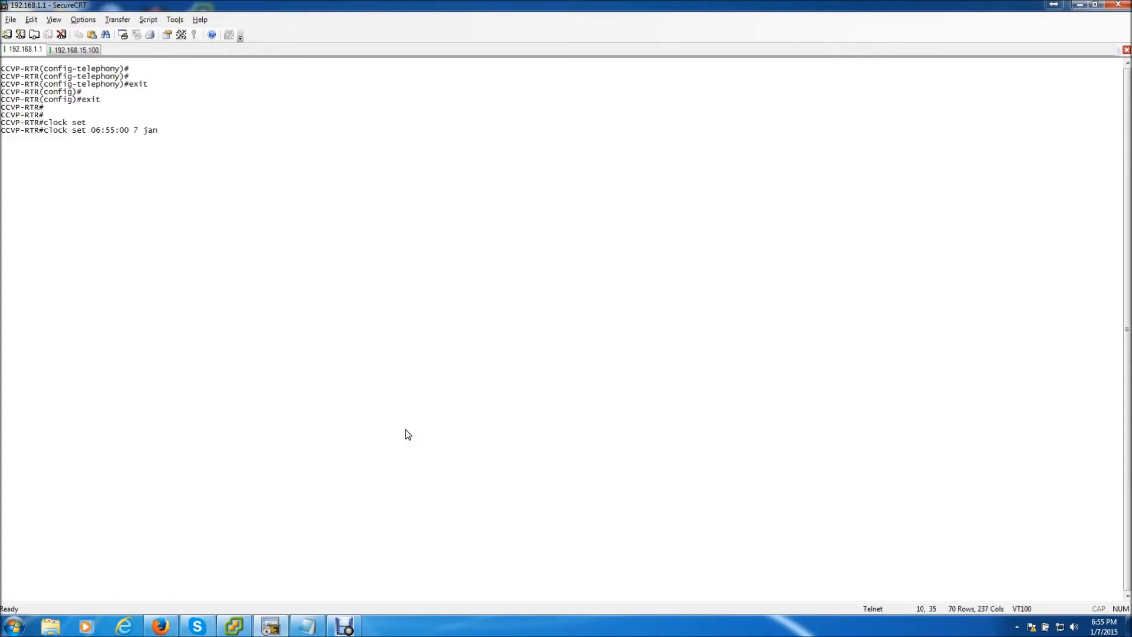
{"action": "type", "text": "2015"}
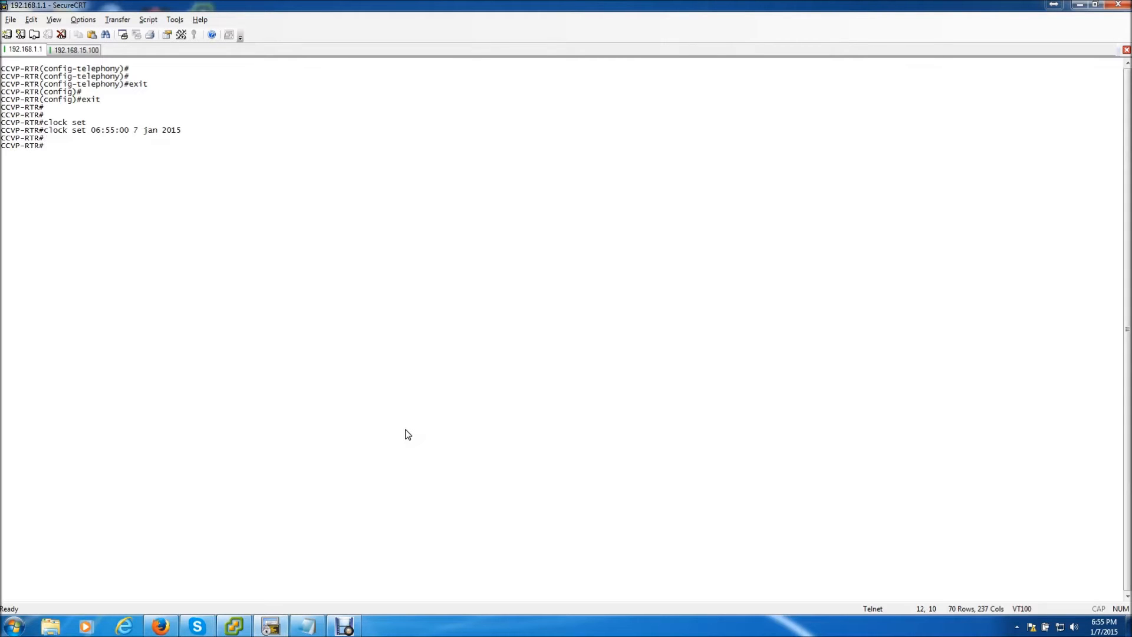
{"action": "type", "text": "conf t"}
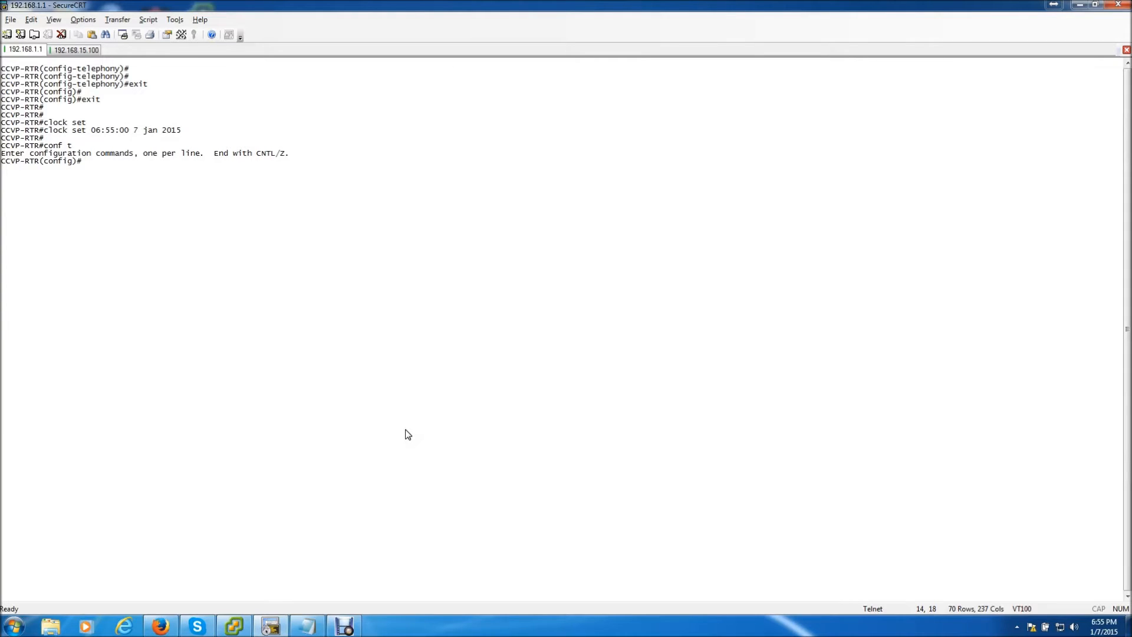
Step: Set timezone EST 5, then limit telephony-service to max-dn 14 and max-ephones 5
{"action": "type", "text": "clock time"}
{"action": "type", "text": "telephony-service"}
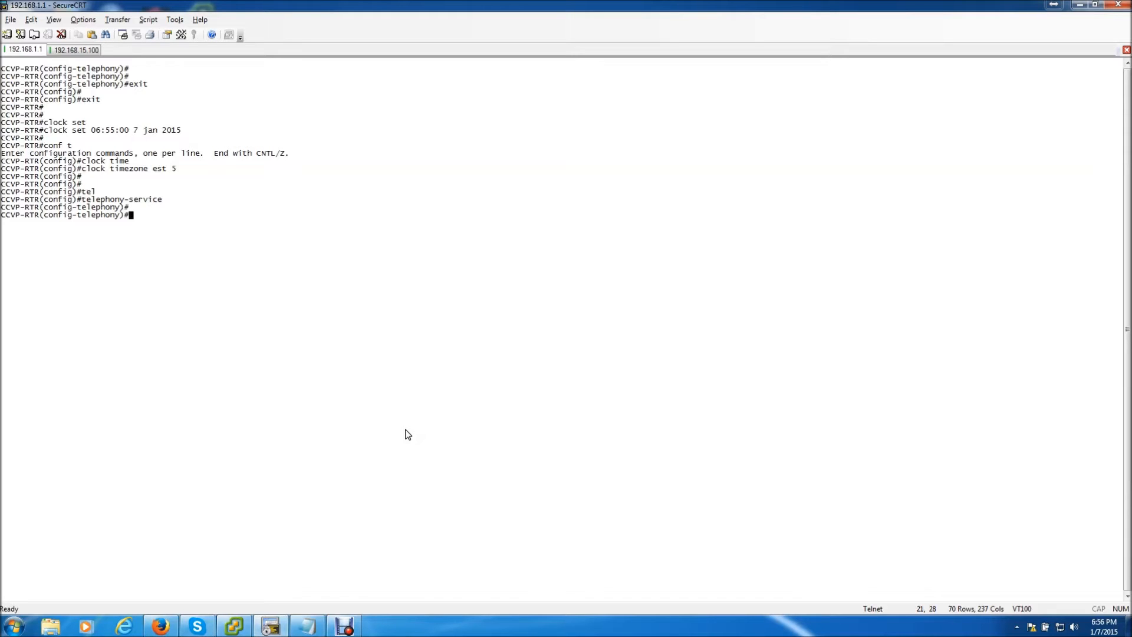
{"action": "type", "text": "max"}
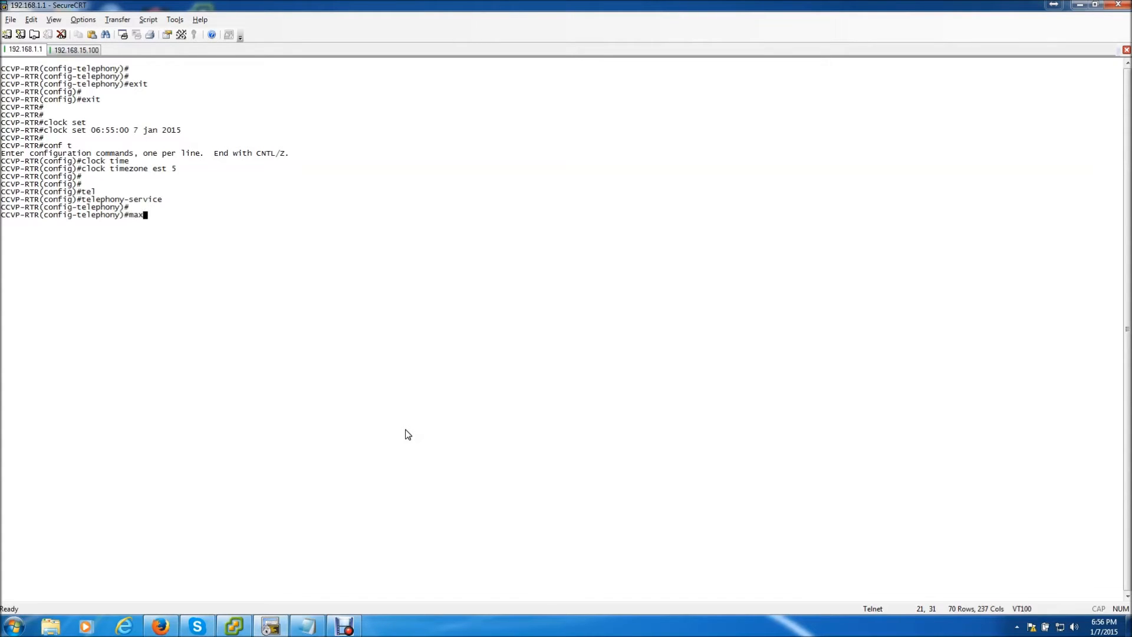
{"action": "type", "text": "-dn"}
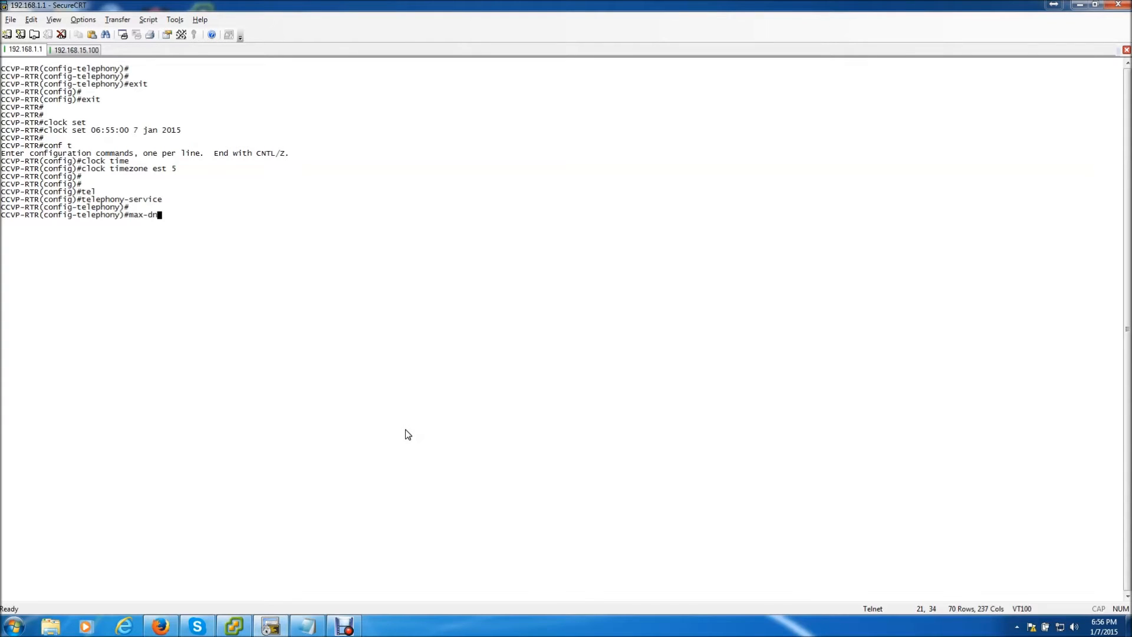
{"action": "key", "text": "enter"}
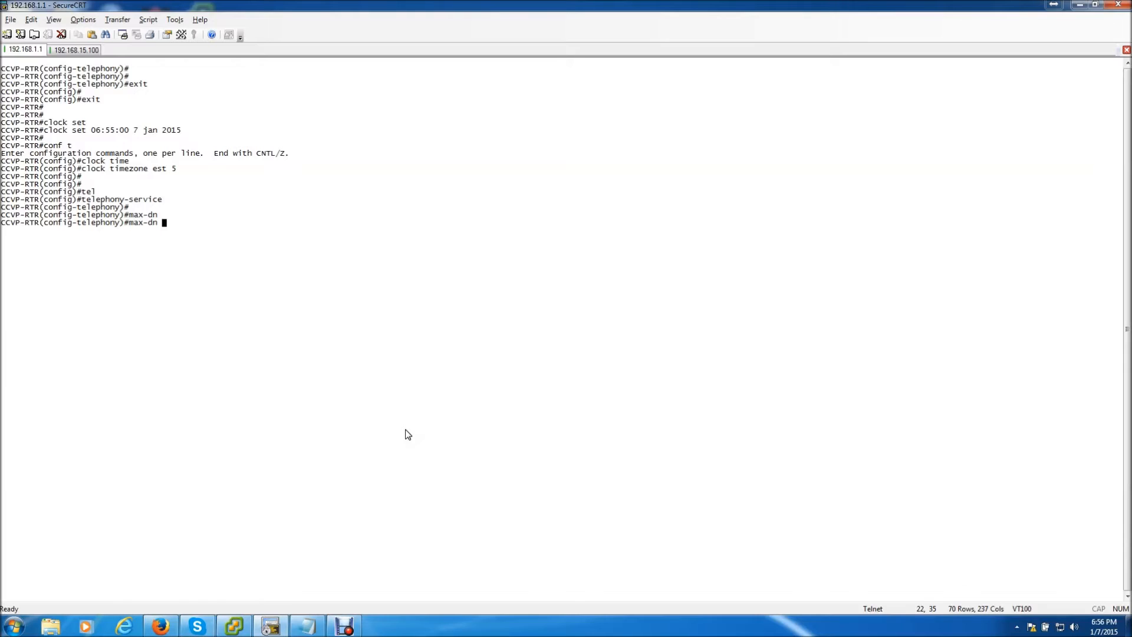
{"action": "type", "text": "14"}
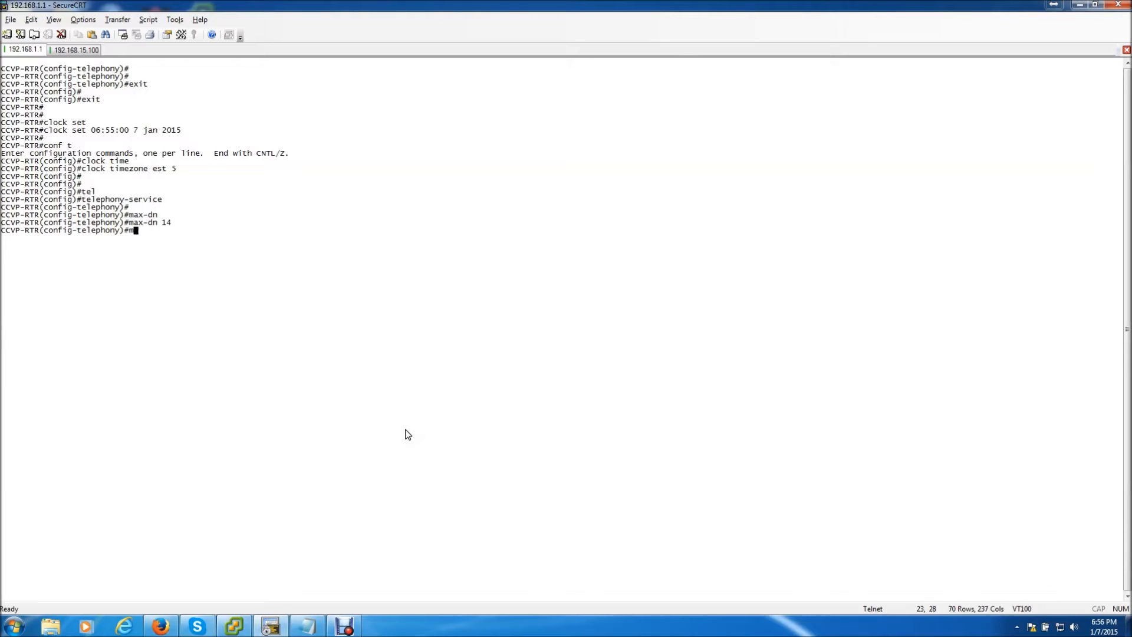
{"action": "type", "text": "max-ephones"}
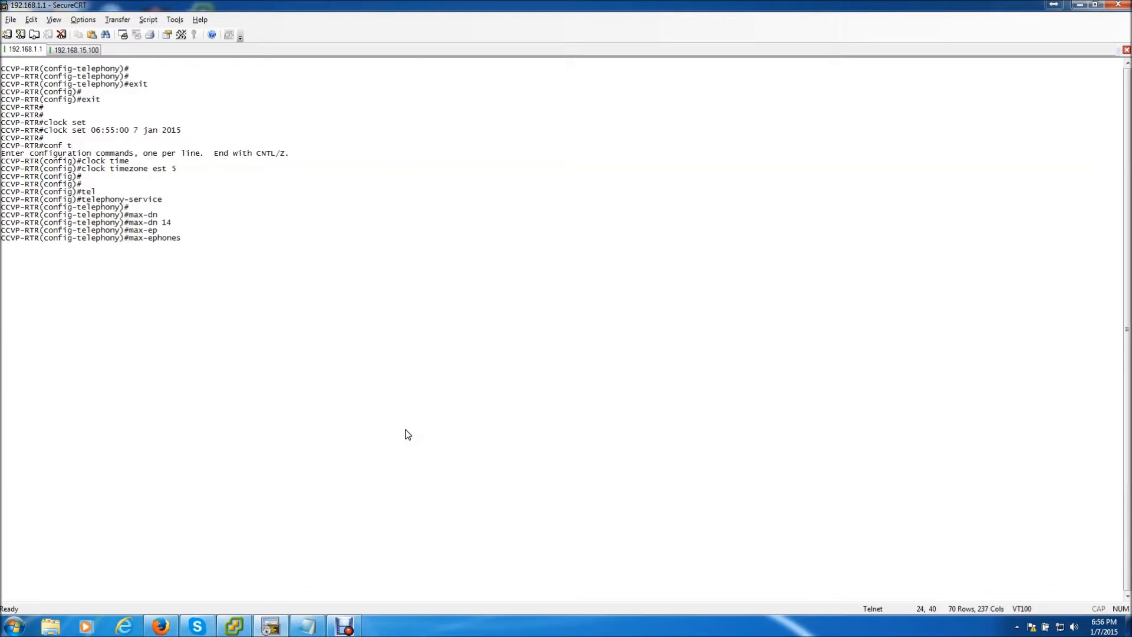
{"action": "type", "text": "5"}
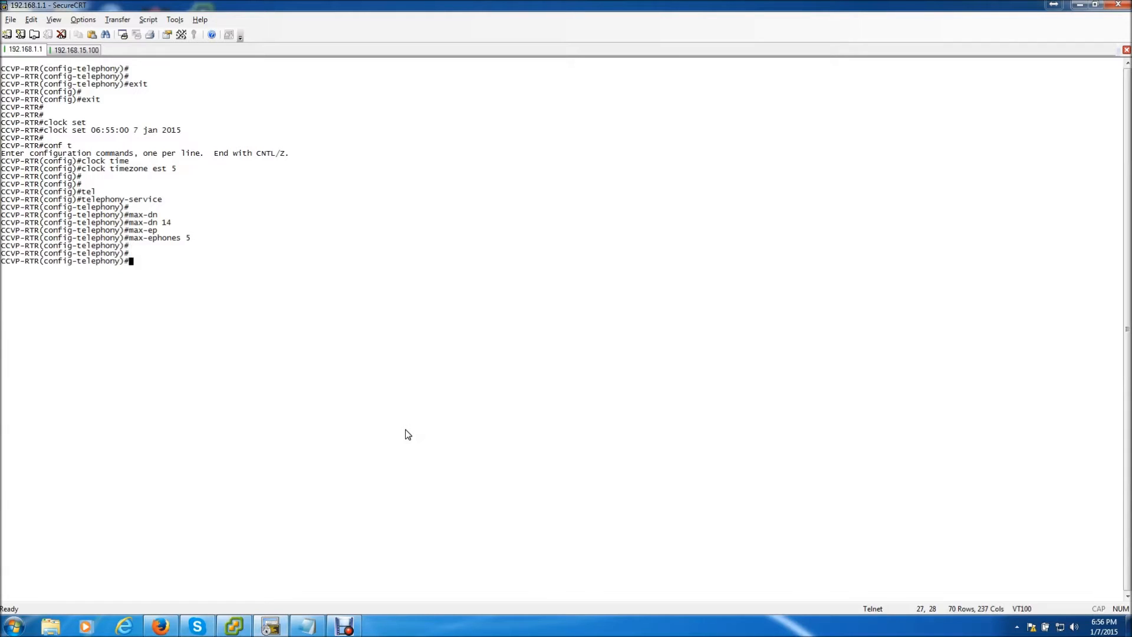
{"action": "type", "text": "ip source-address"}
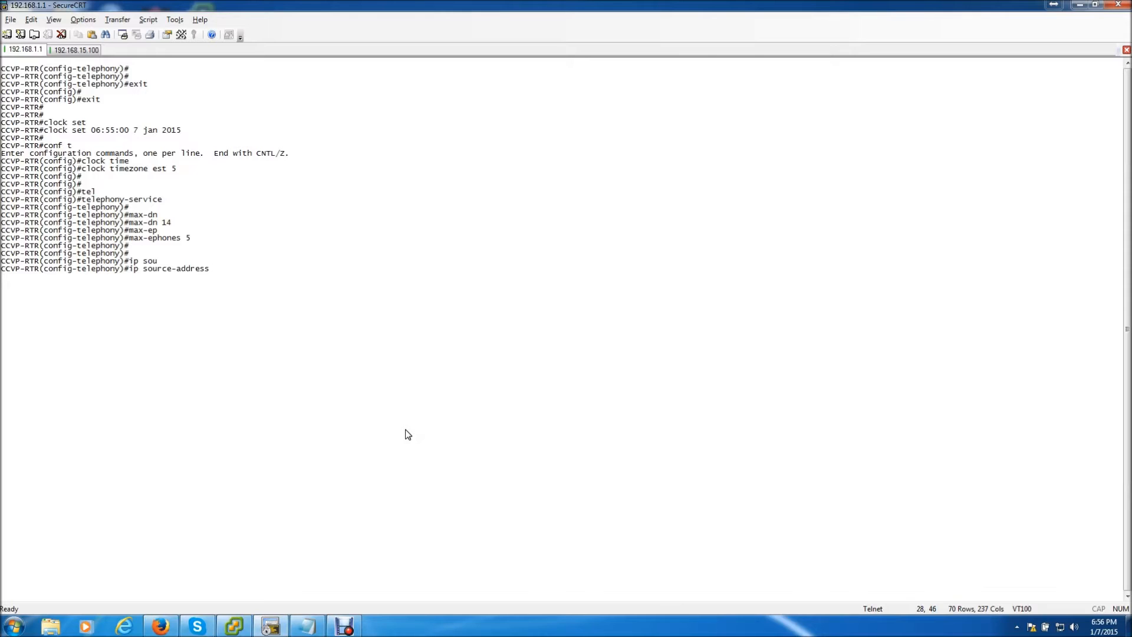
Step: Set telephony source address 192.168.1.1 and exit telephony-service configuration
{"action": "type", "text": "192.168"}
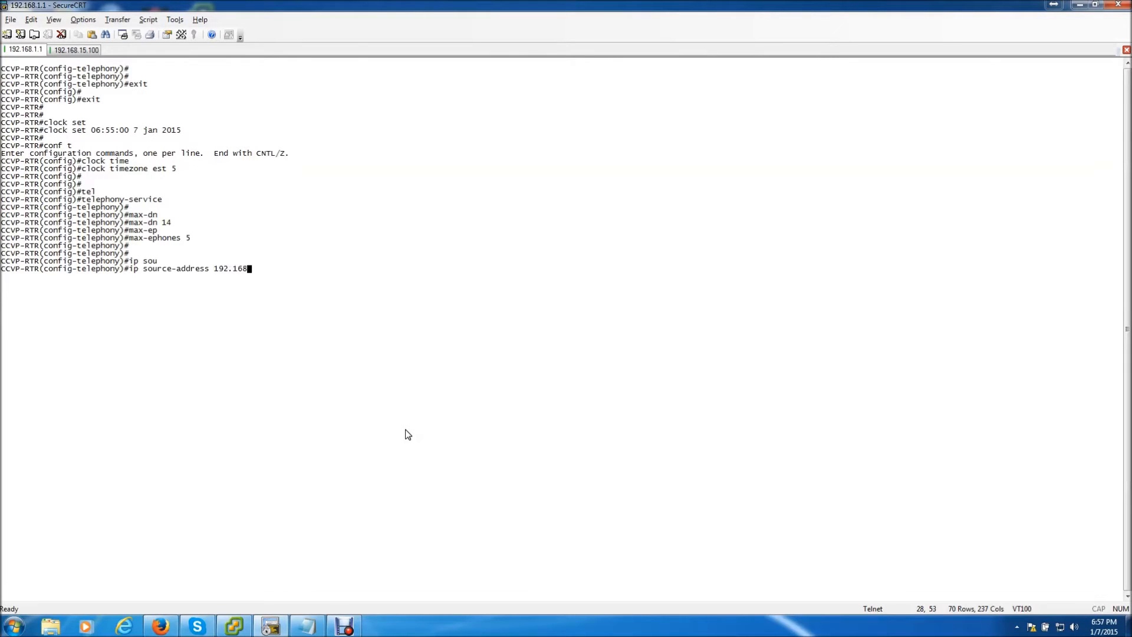
{"action": "type", "text": ".1.1"}
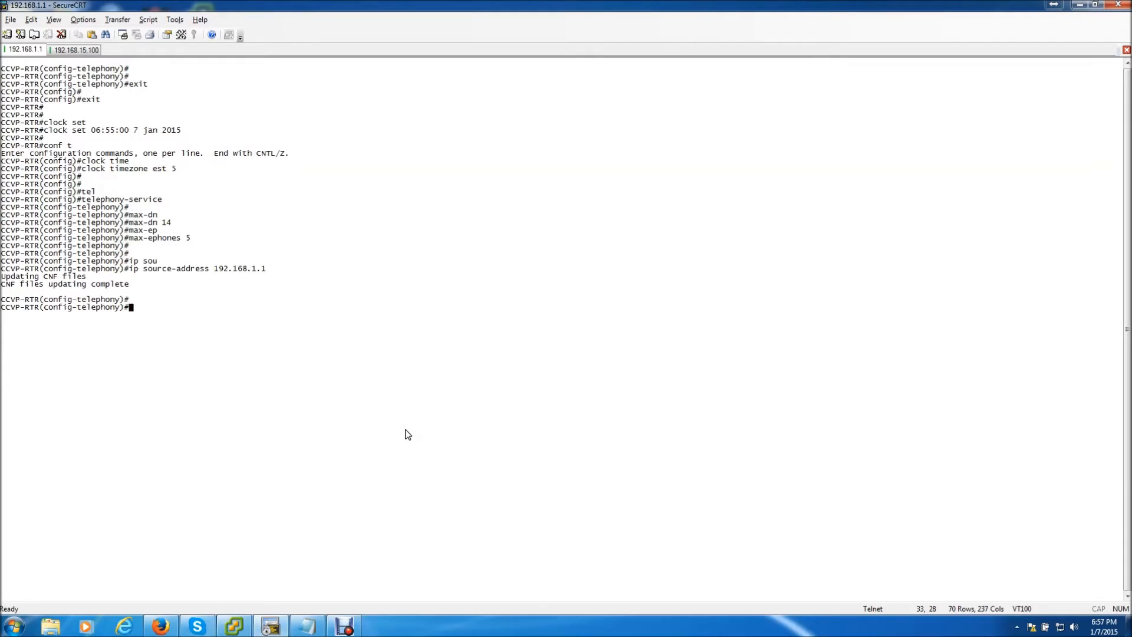
{"action": "type", "text": "exit"}
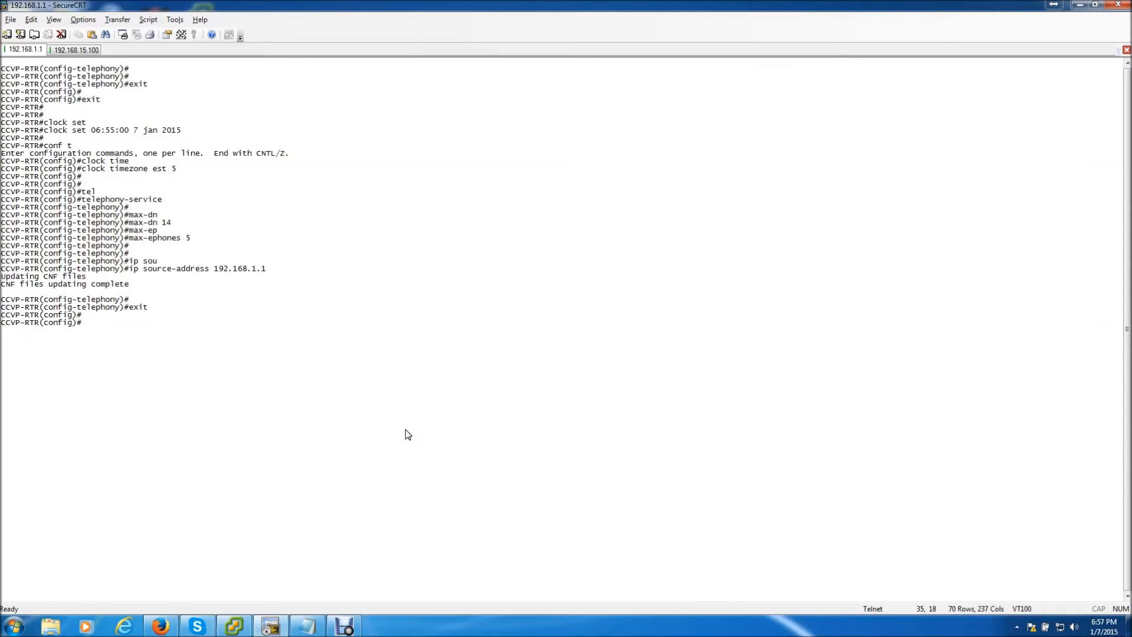
Step: Run 'do show flash' and scroll the listing of phone firmware files
{"action": "type", "text": "do shoe"}
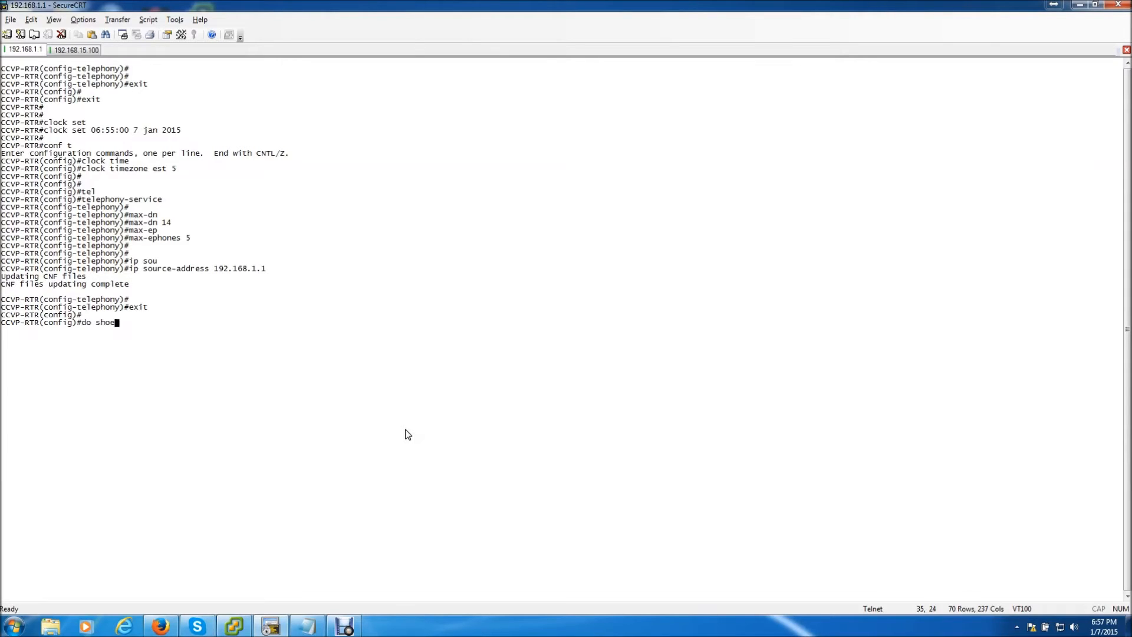
{"action": "key", "text": "BackSpace"}
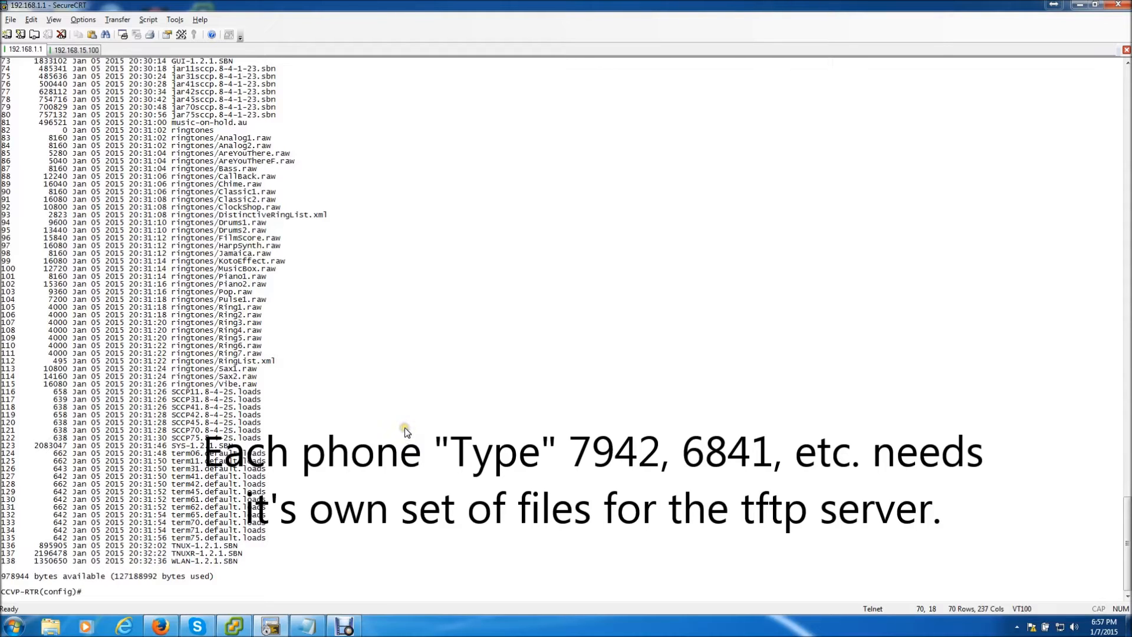
{"action": "mouse_move", "coordinate": [404, 430]}
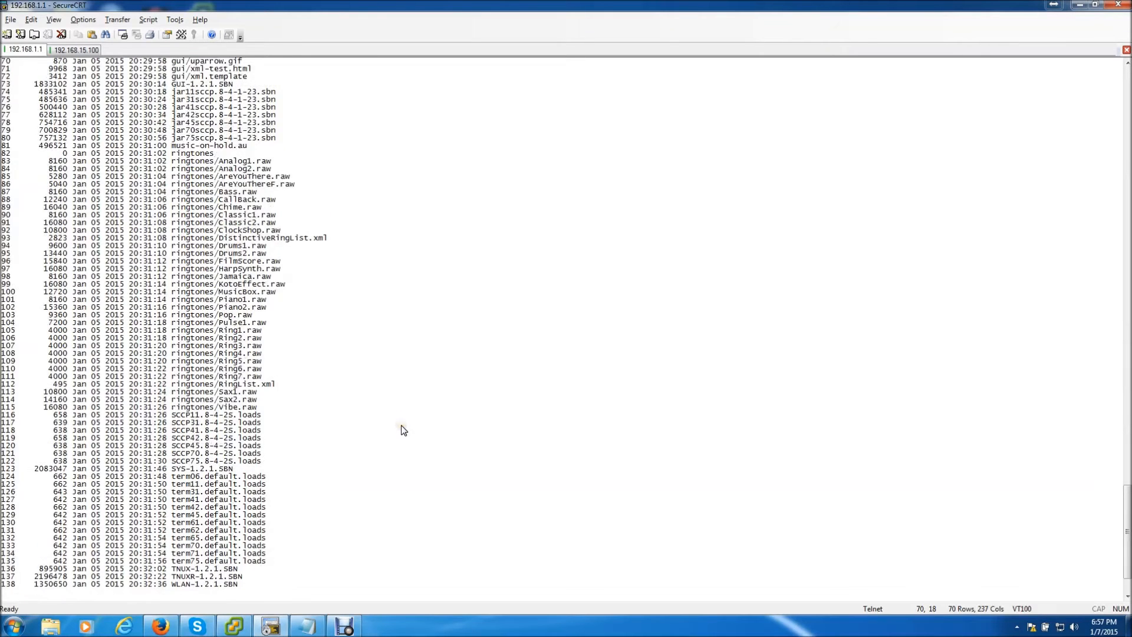
{"action": "scroll", "scroll_direction": "up", "scroll_amount": 3}
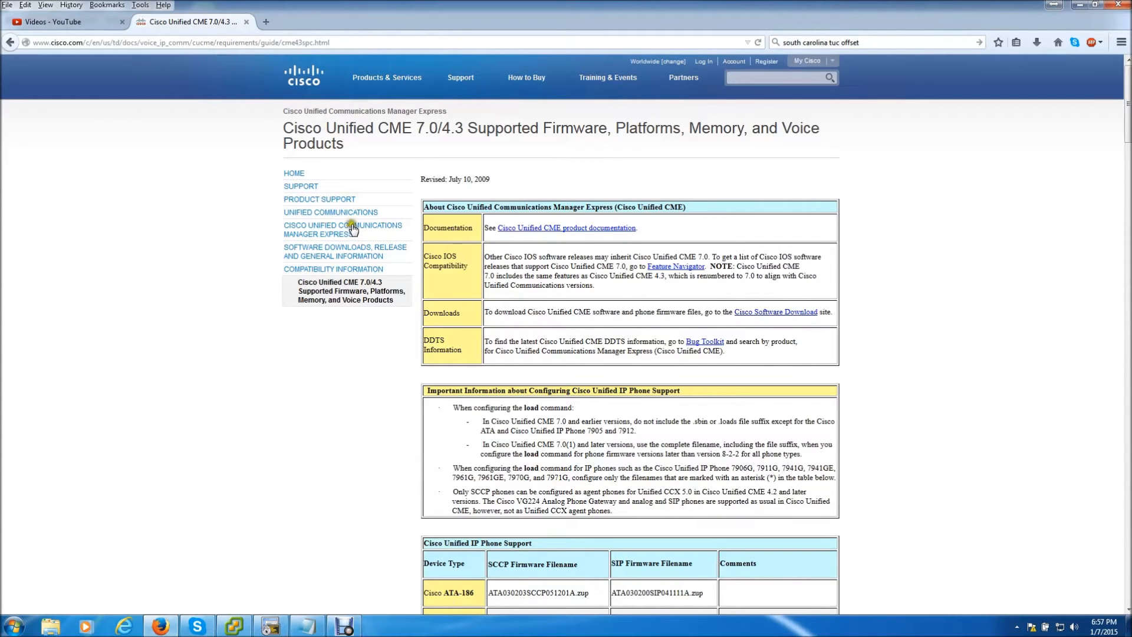
{"action": "mouse_move", "coordinate": [376, 211]}
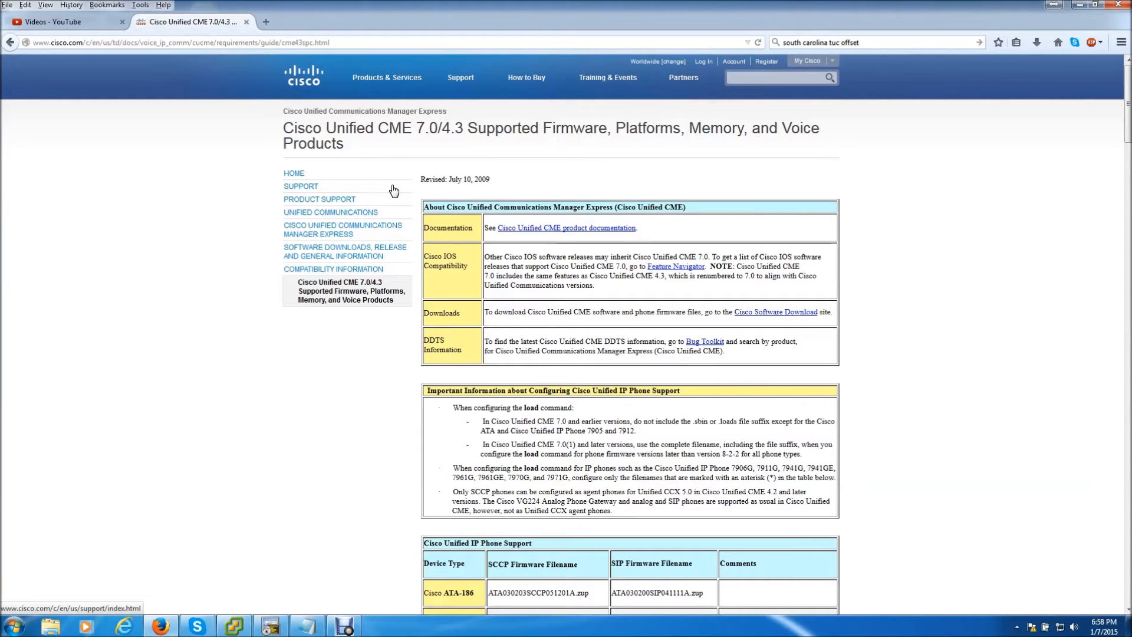
Step: Scroll the Cisco CME firmware table down to the 7941G and 7942G rows
{"action": "scroll", "scroll_direction": "down", "scroll_amount": 3}
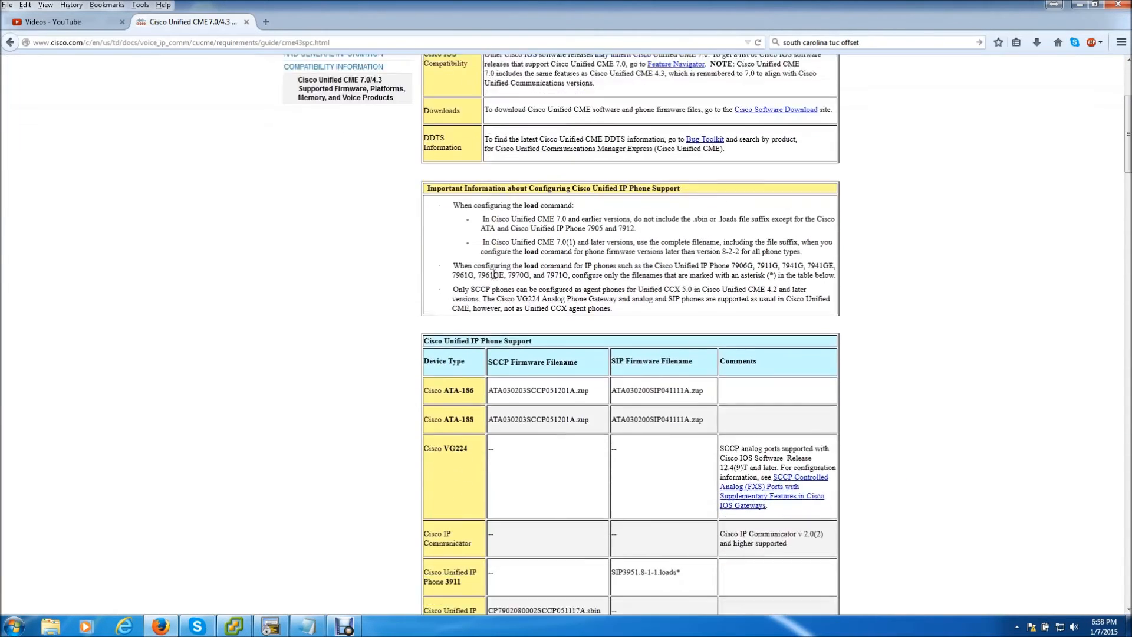
{"action": "scroll", "scroll_direction": "down", "scroll_amount": 3}
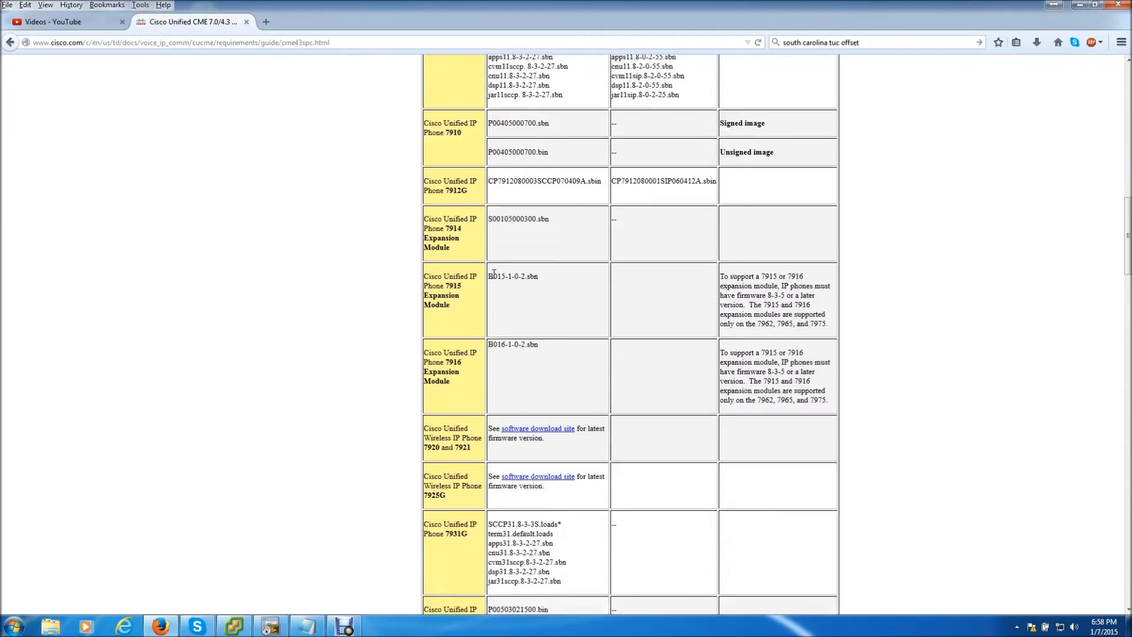
{"action": "scroll", "scroll_direction": "down", "scroll_amount": 3}
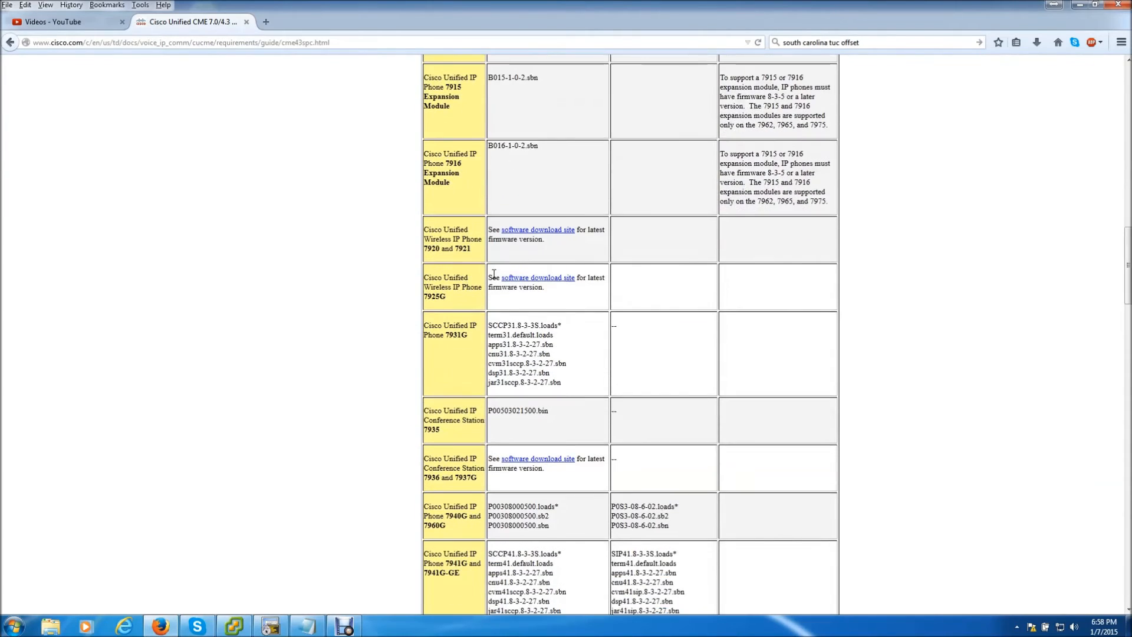
{"action": "scroll", "scroll_direction": "down", "scroll_amount": 3}
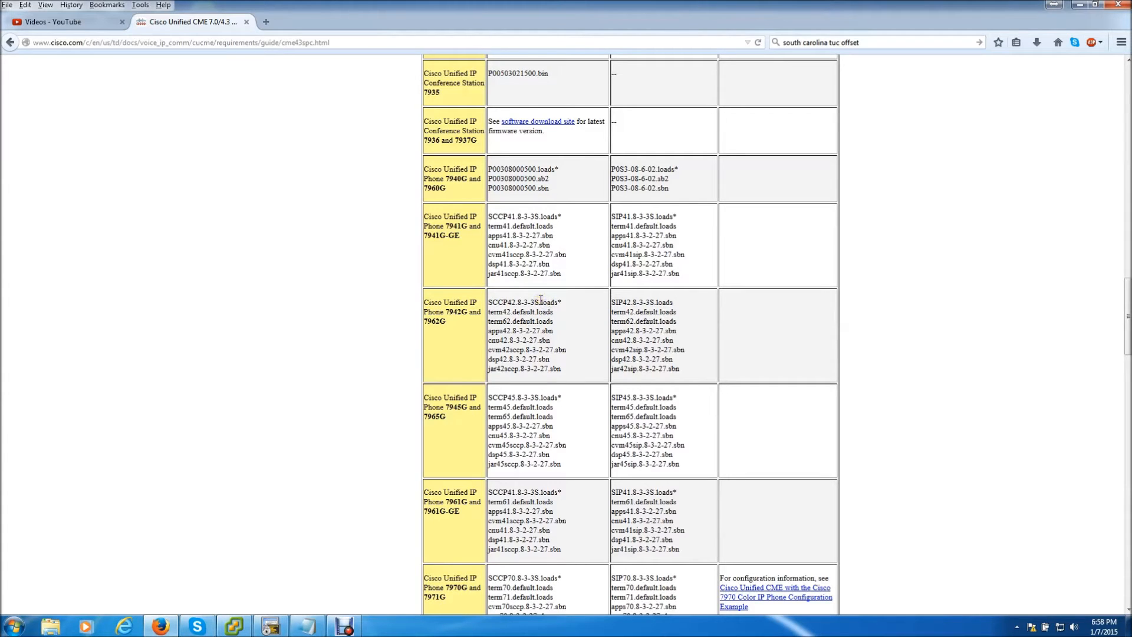
{"action": "mouse_move", "coordinate": [355, 498]}
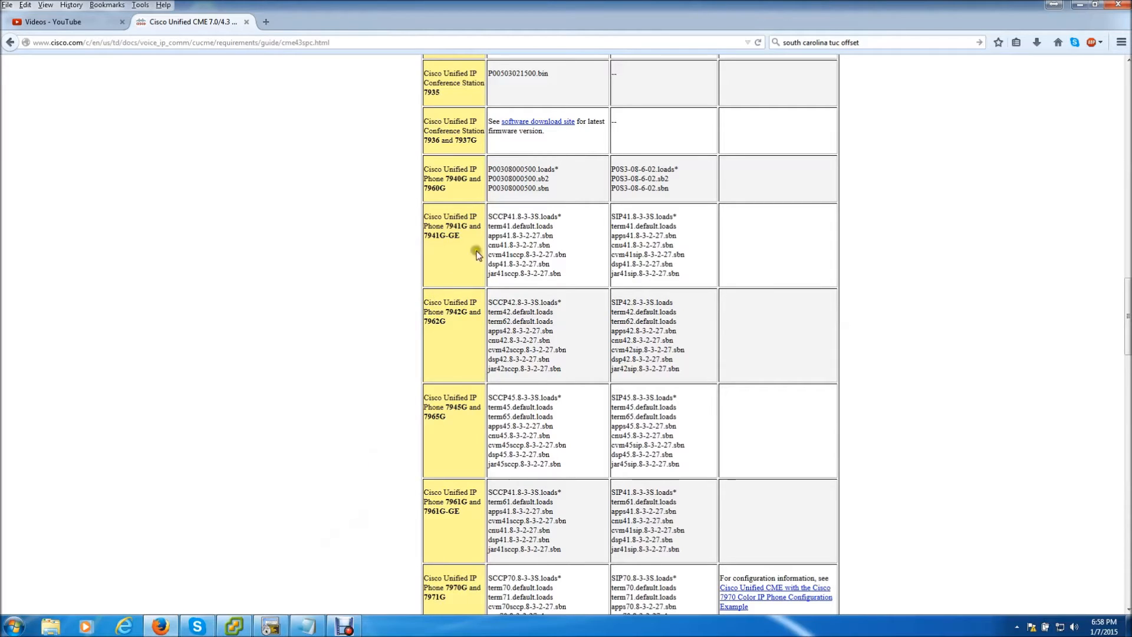
{"action": "mouse_move", "coordinate": [509, 260]}
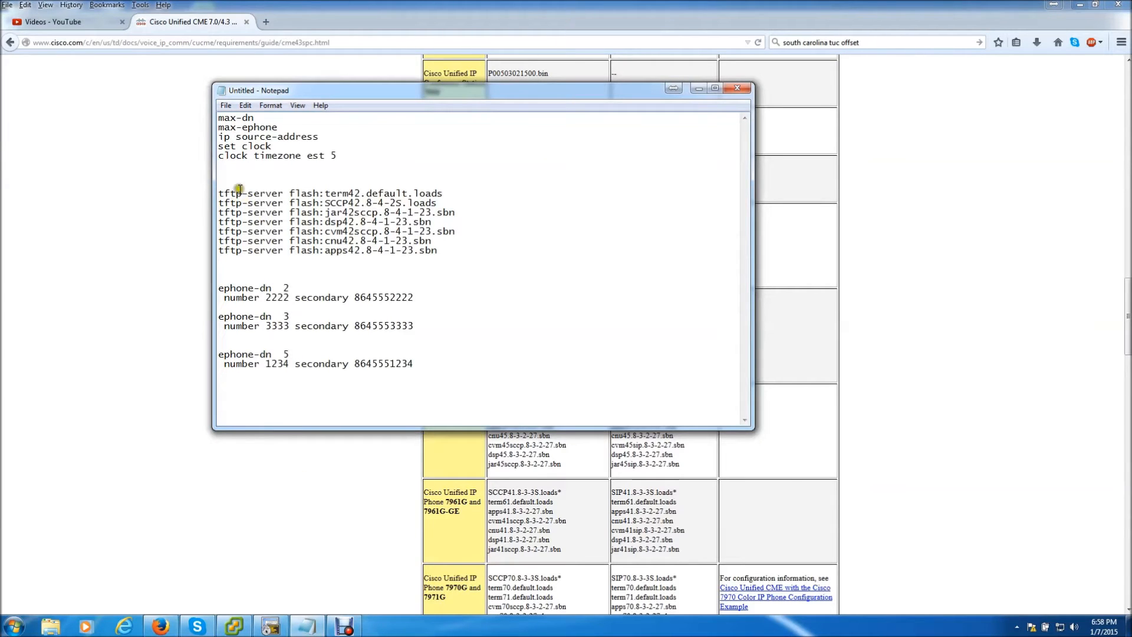
{"action": "mouse_move", "coordinate": [271, 624]}
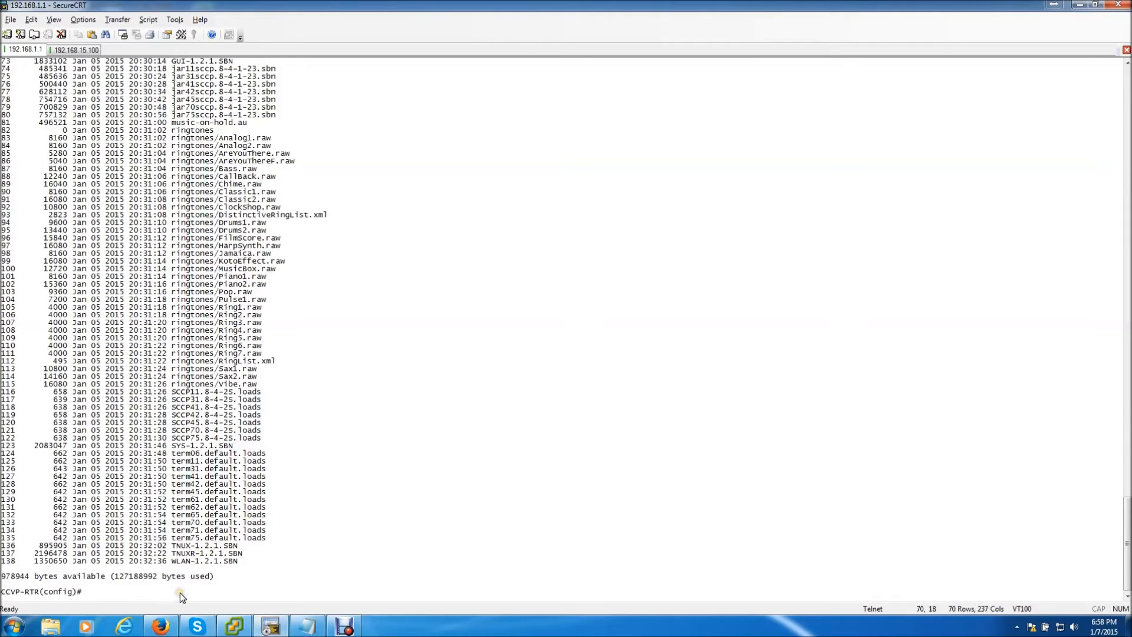
Step: Type the tftp-server command serving flash:apps42.8-4-1-23.sbn
{"action": "type", "text": "ftp-server"}
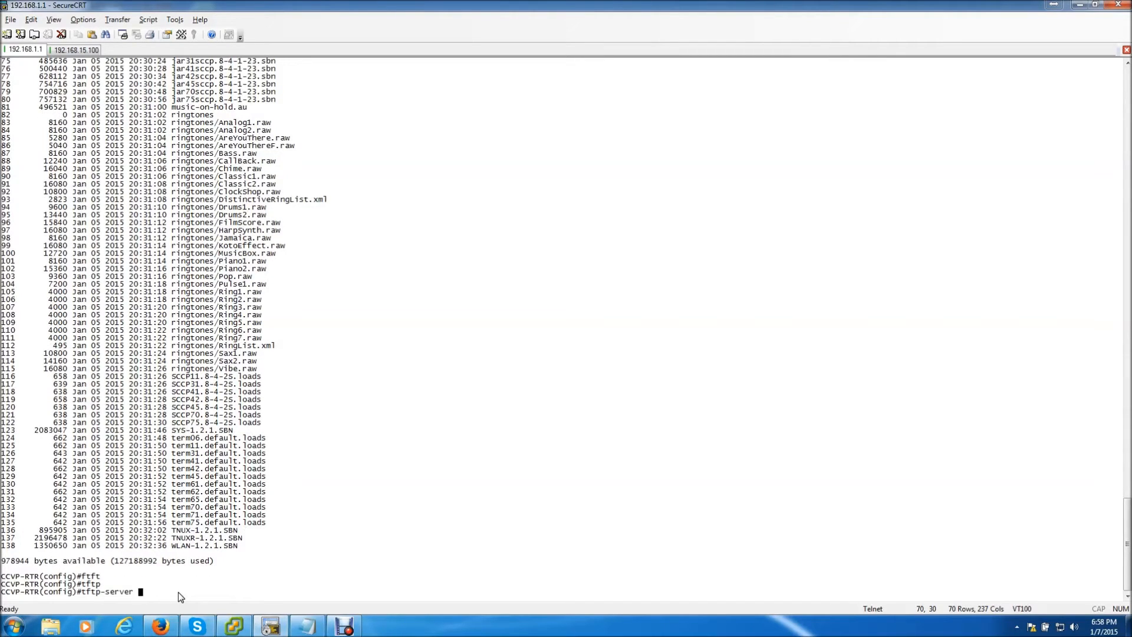
{"action": "type", "text": "flash:apps42.8-4-1-23.sbn"}
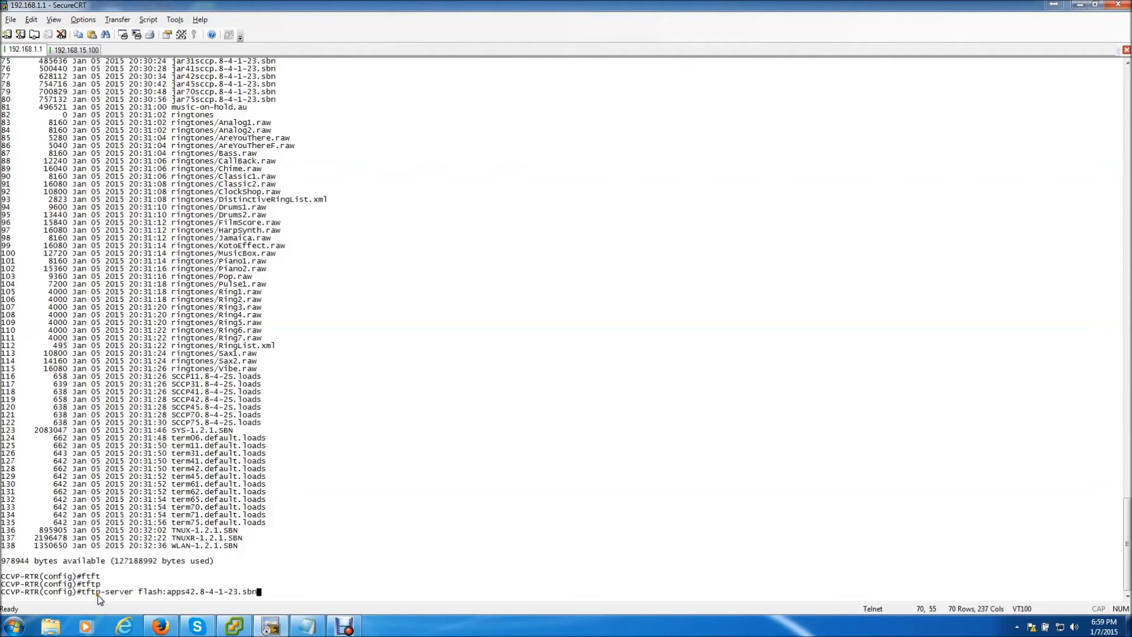
{"action": "mouse_move", "coordinate": [174, 599]}
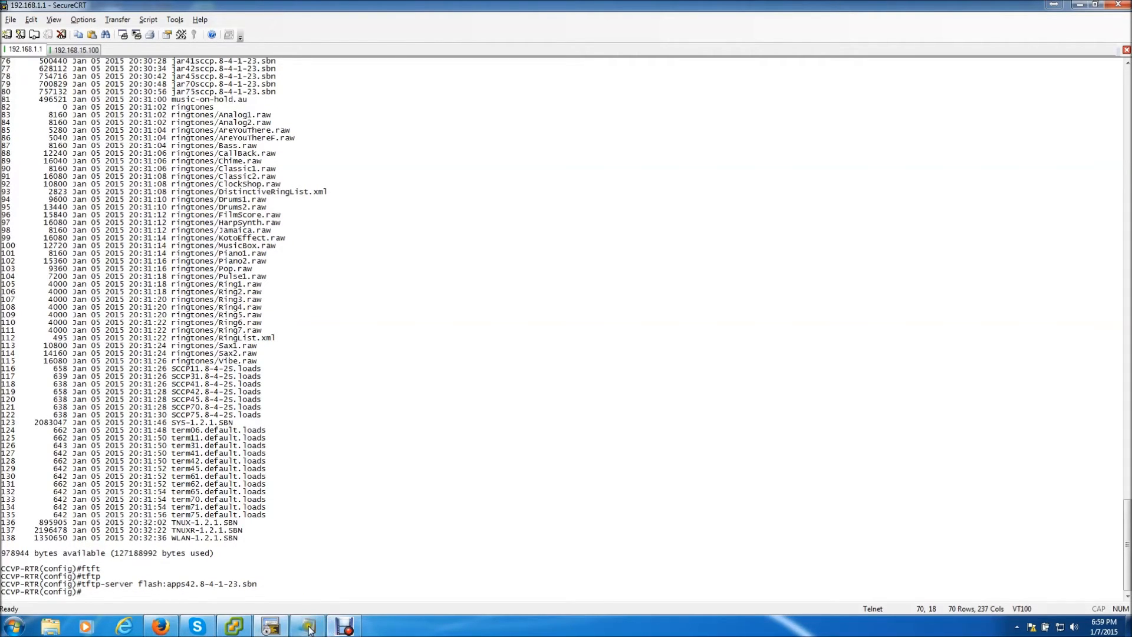
Step: Review the tftp-server file list and ephone-dn numbers in the Notepad notes
{"action": "left_click", "coordinate": [306, 624]}
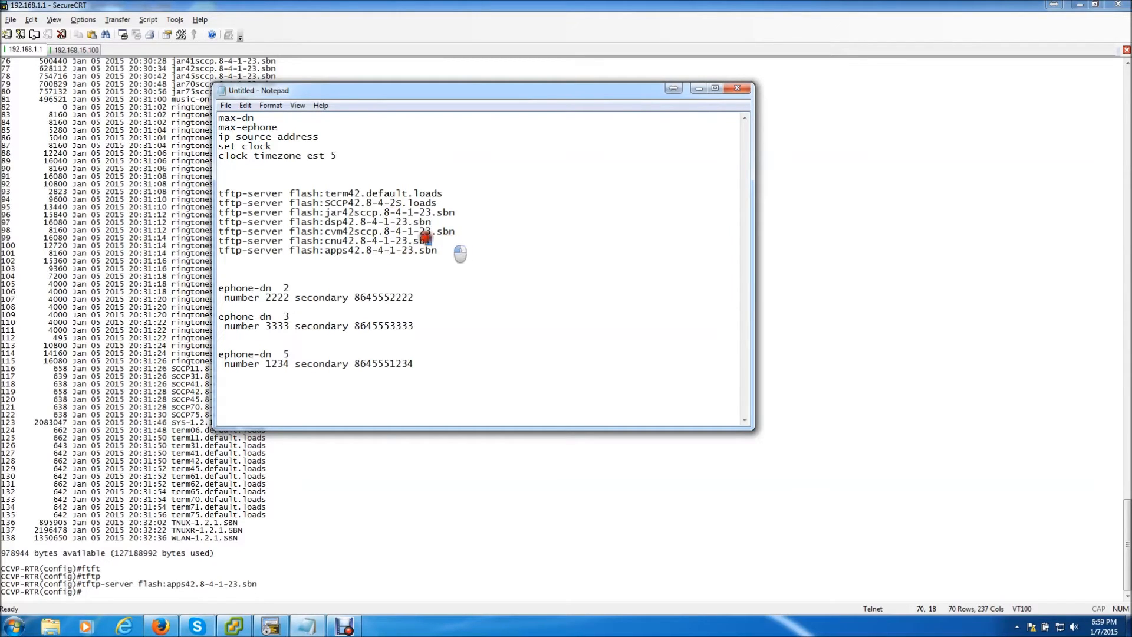
{"action": "left_click_drag", "start_coordinate": [218, 193], "coordinate": [430, 241]}
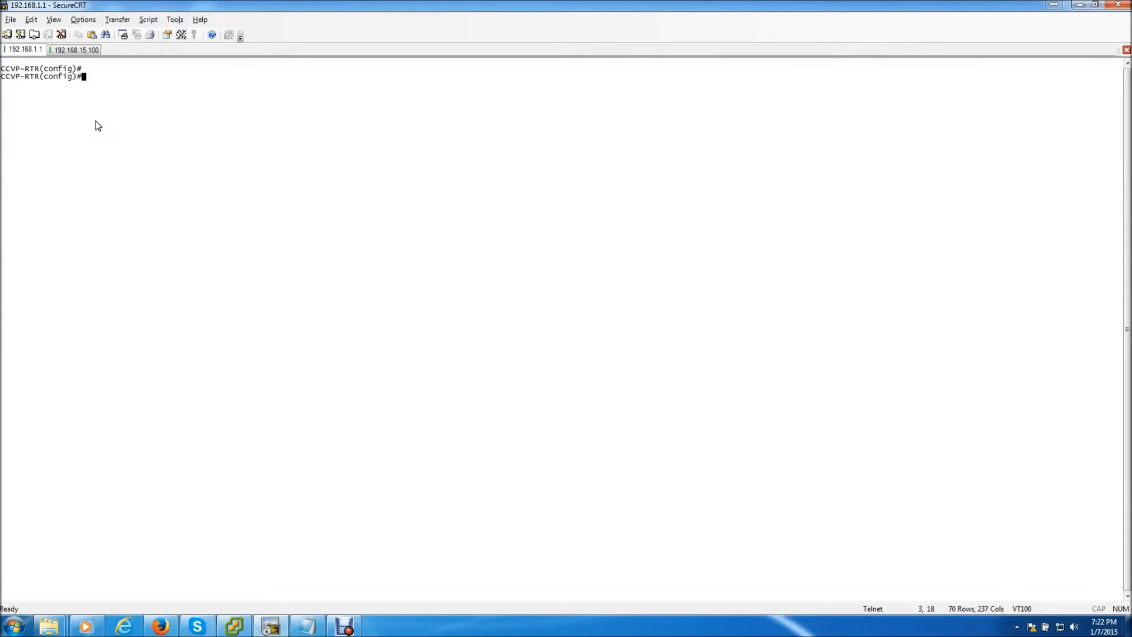
Step: Create ephone-dn 1 with number 1111
{"action": "type", "text": "ephone"}
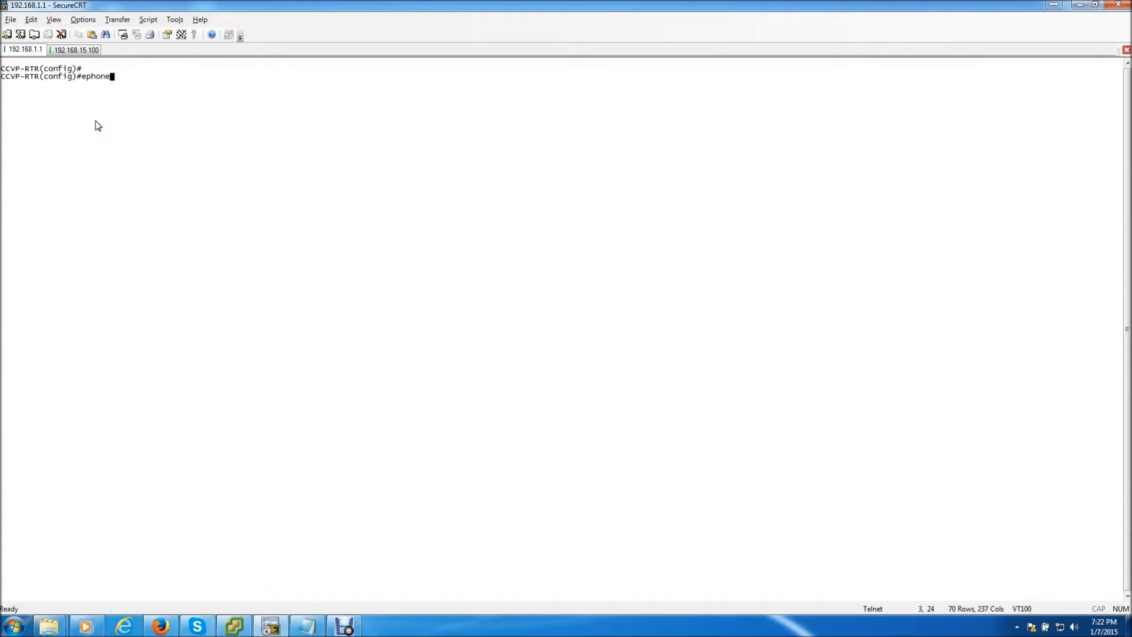
{"action": "type", "text": "-dn 1"}
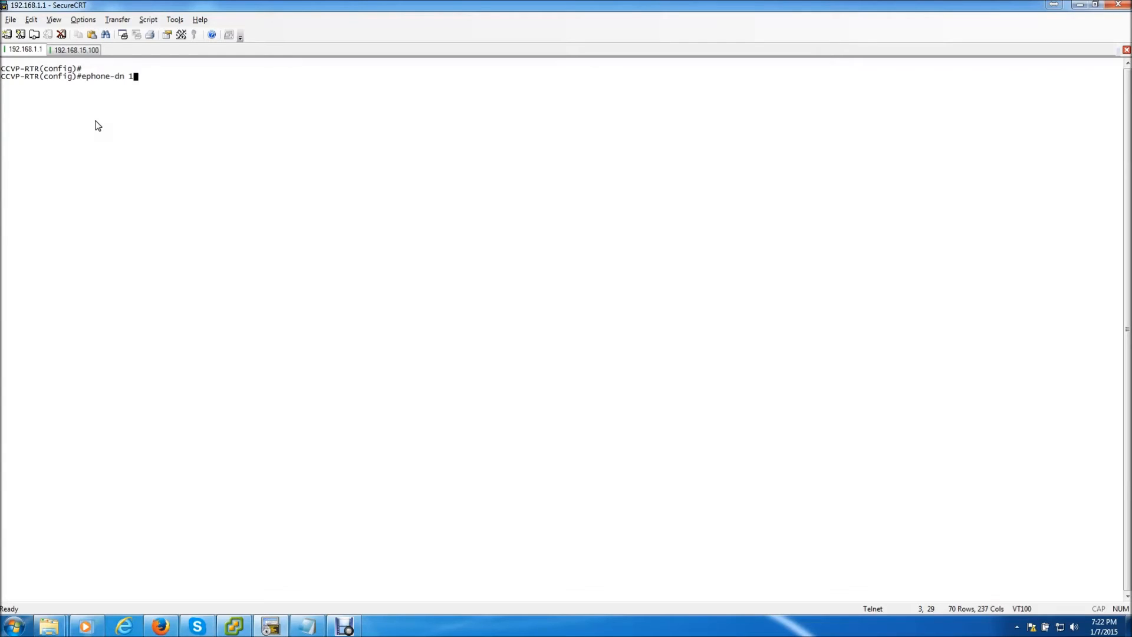
{"action": "type", "text": "number"}
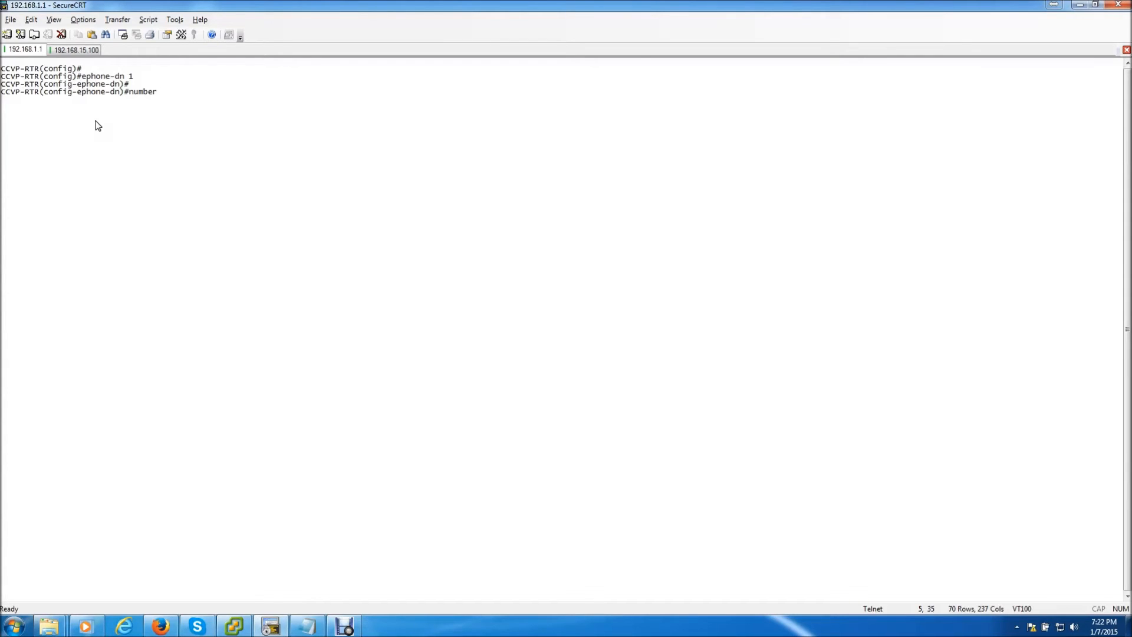
{"action": "type", "text": "1"}
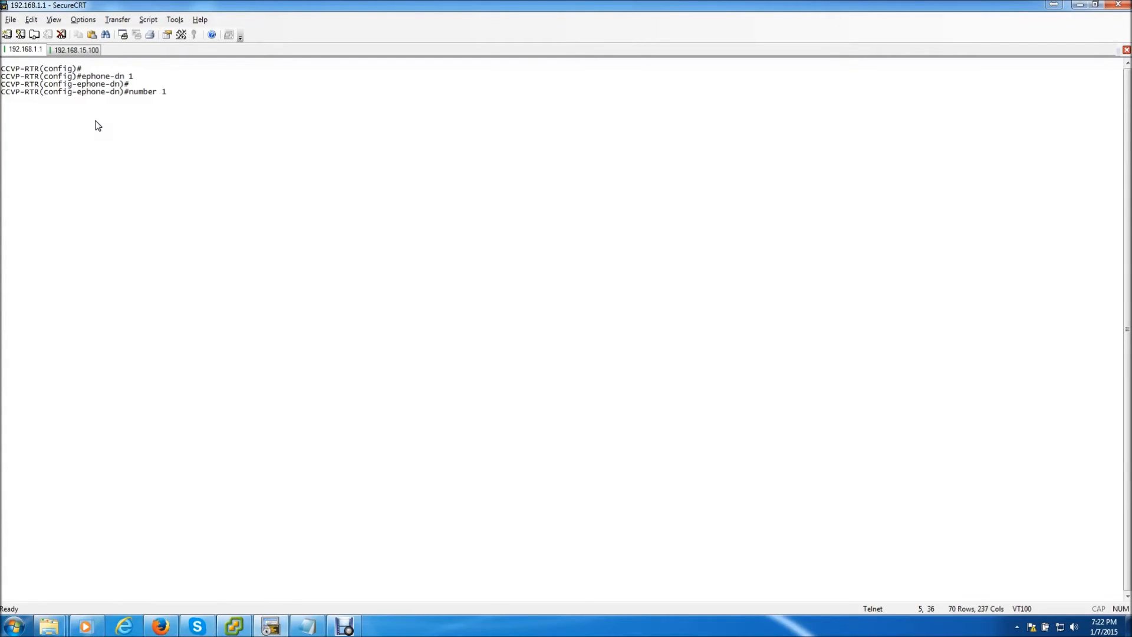
{"action": "type", "text": "111"}
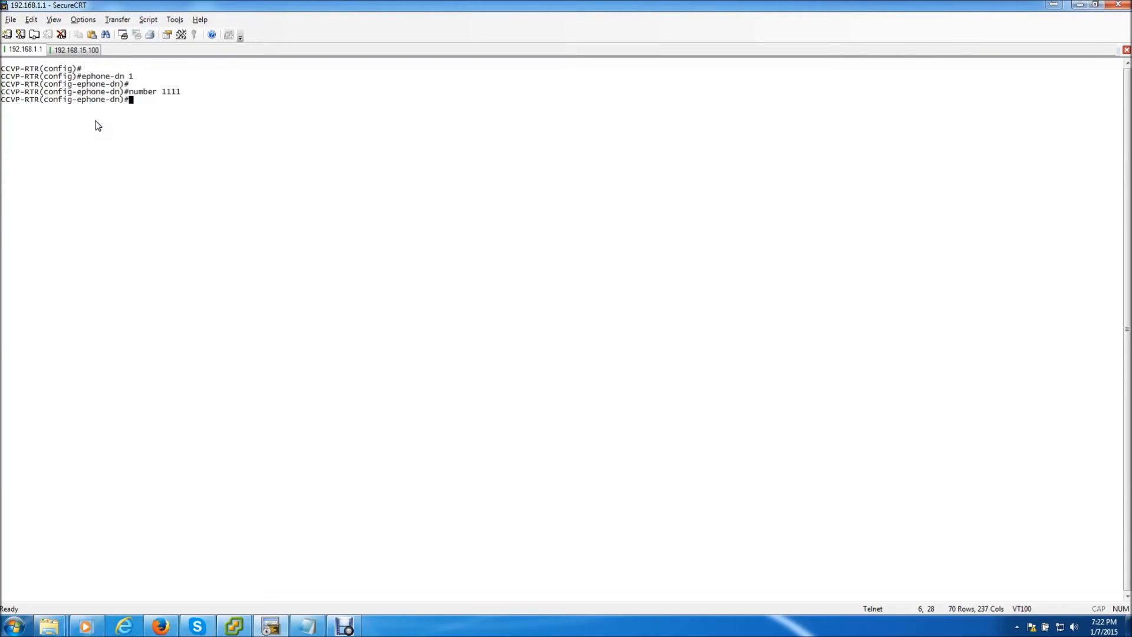
Step: Create ephone-dn 2 with number 1223, fixing a mistyped command
{"action": "type", "text": "ephopin"}
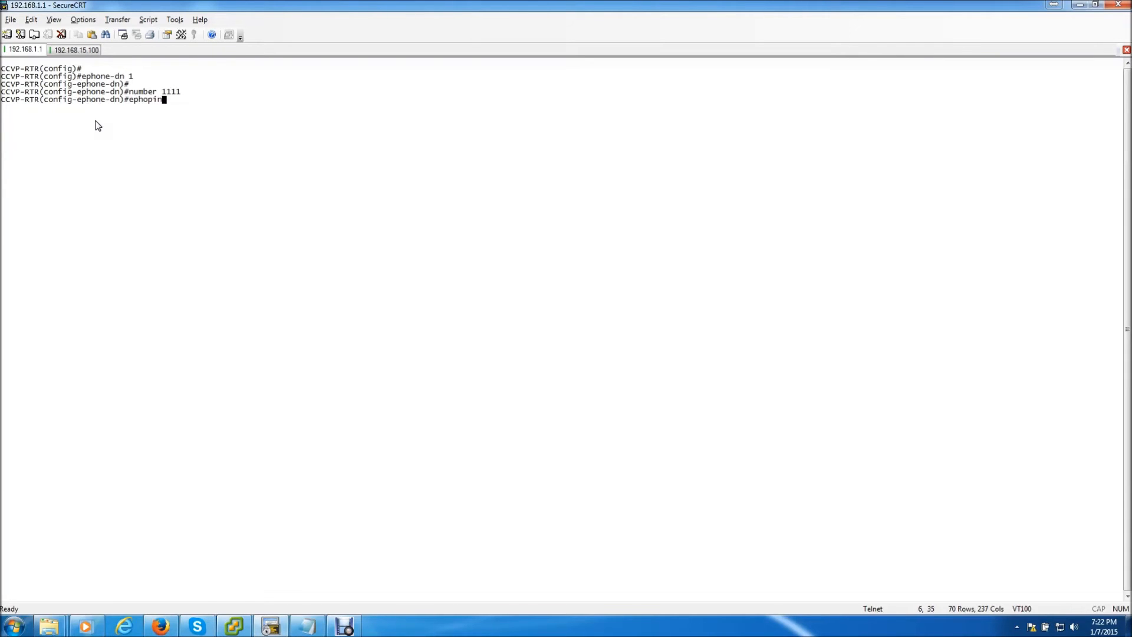
{"action": "type", "text": "e"}
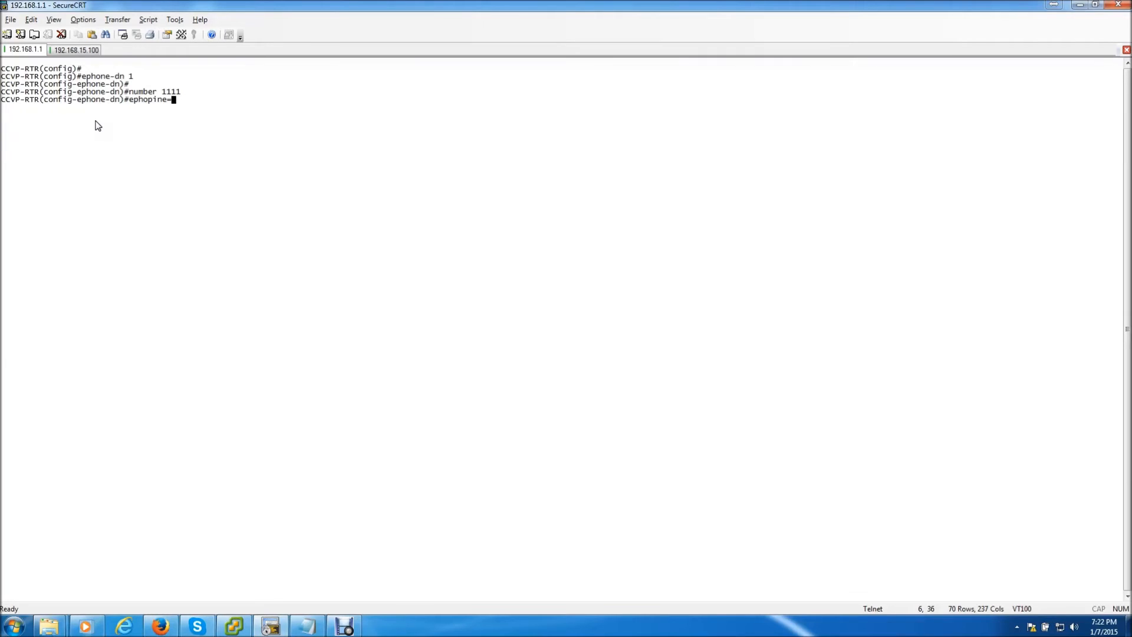
{"action": "key", "text": "BackSpace"}
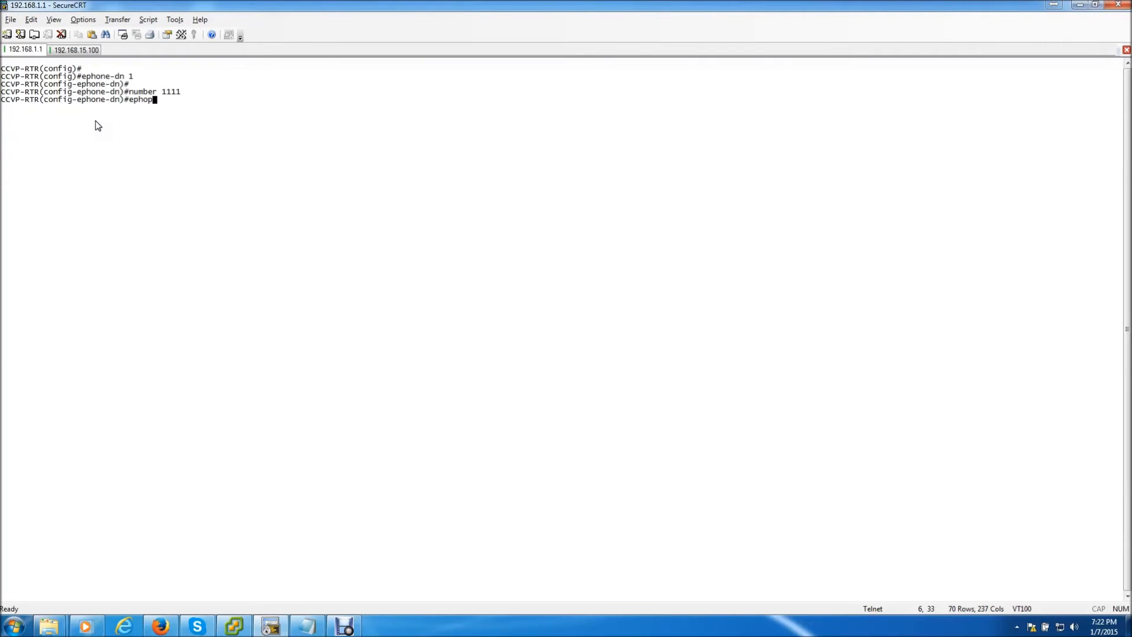
{"action": "type", "text": "e"}
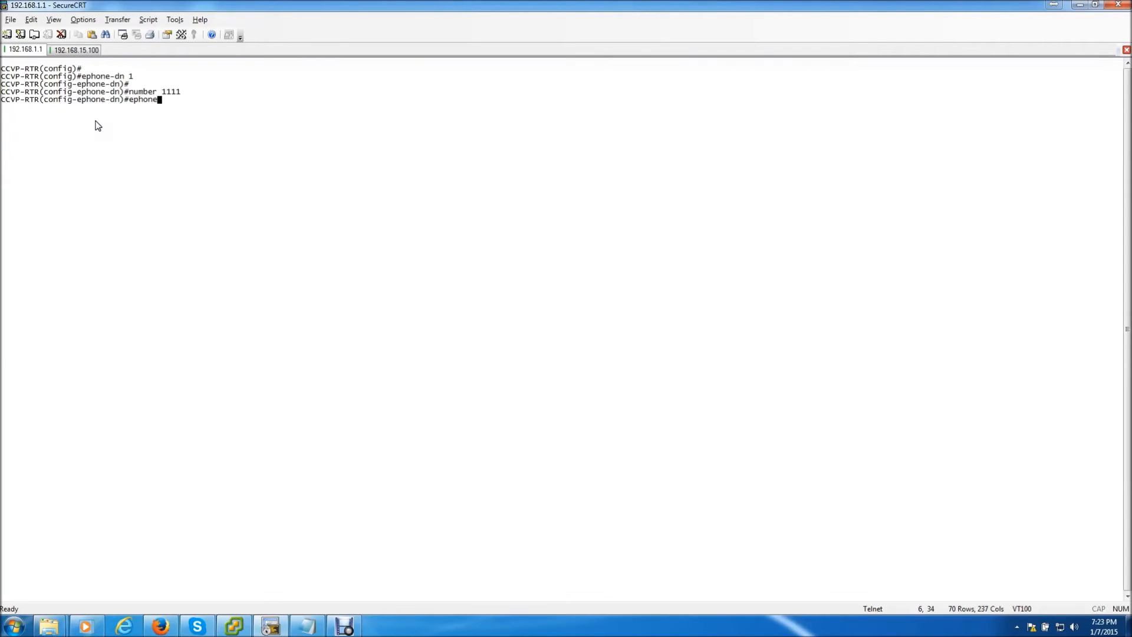
{"action": "type", "text": "-dn 2"}
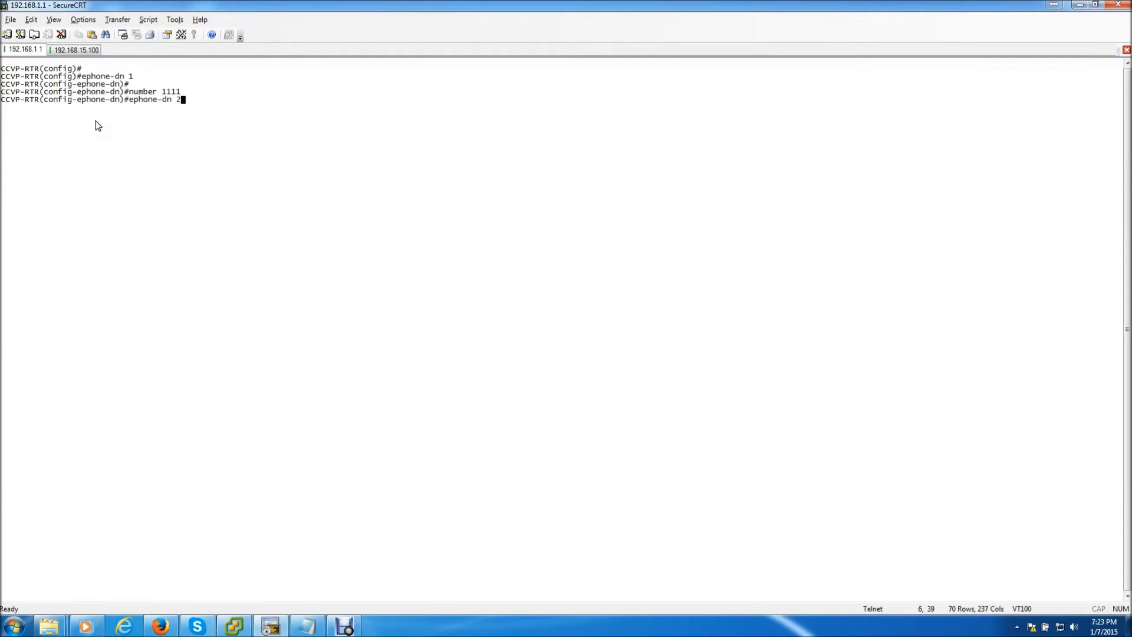
{"action": "type", "text": "number"}
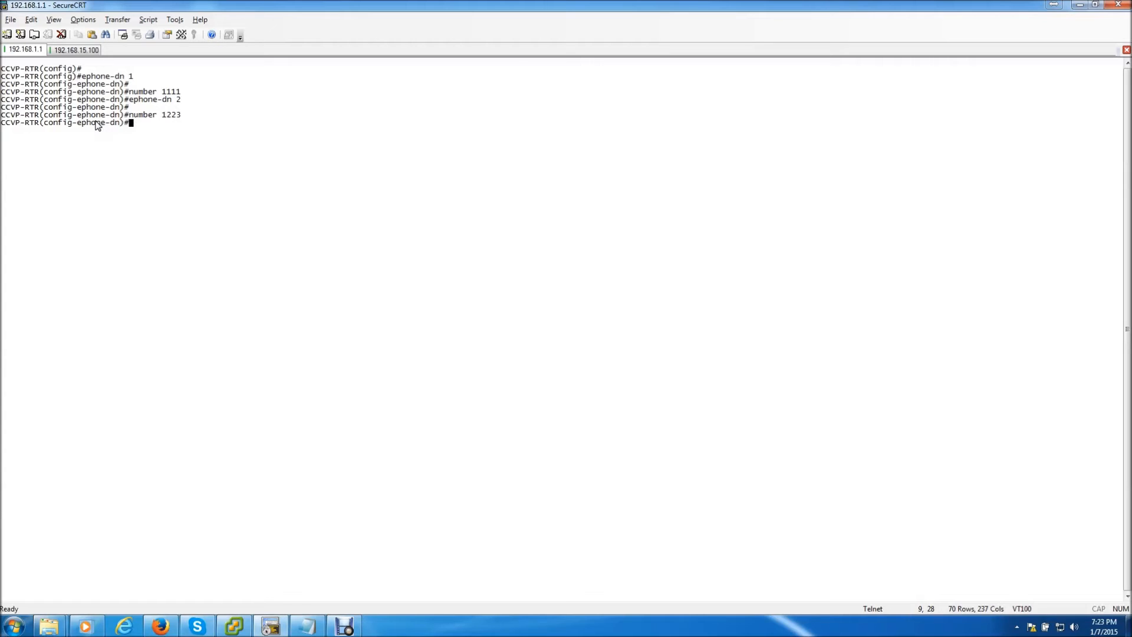
{"action": "type", "text": "ephone"}
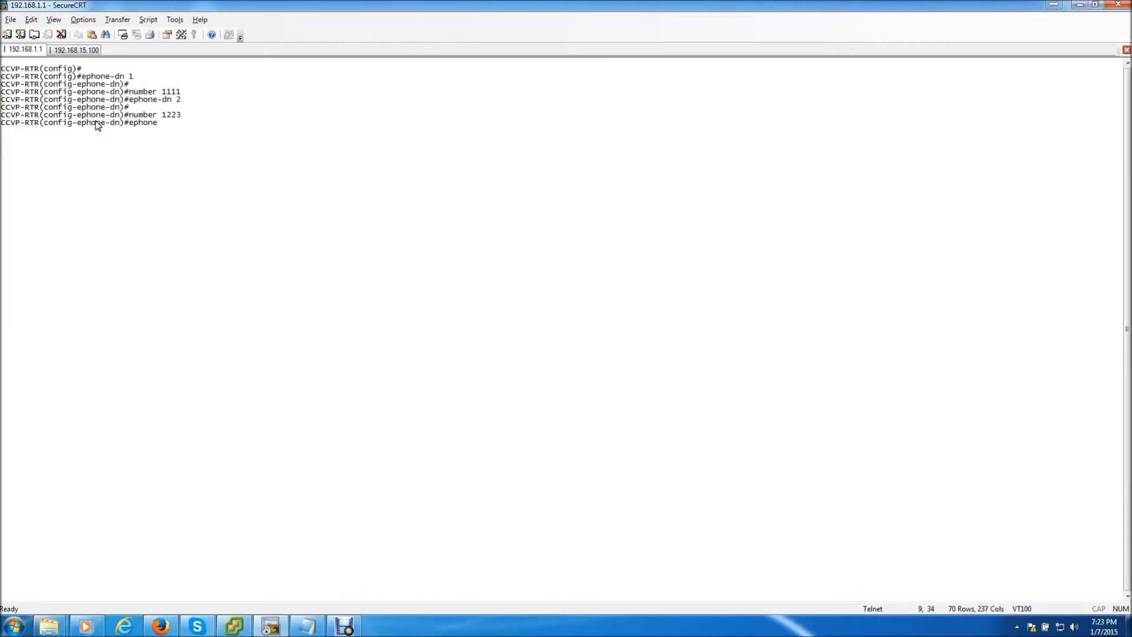
{"action": "type", "text": "-"}
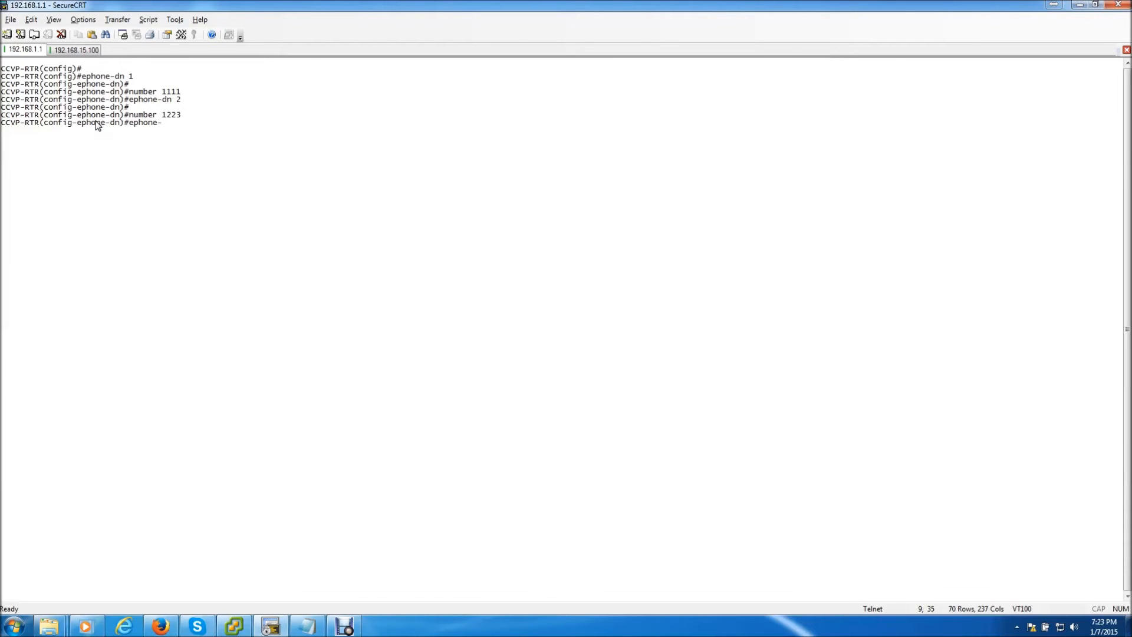
{"action": "type", "text": "dn 3"}
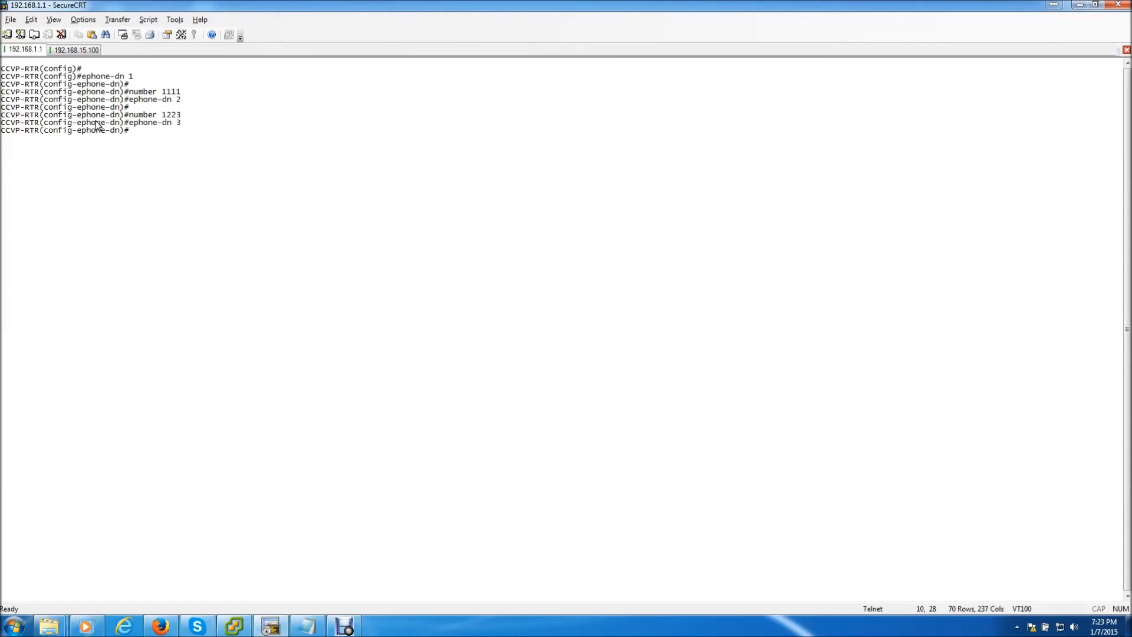
{"action": "type", "text": "1234"}
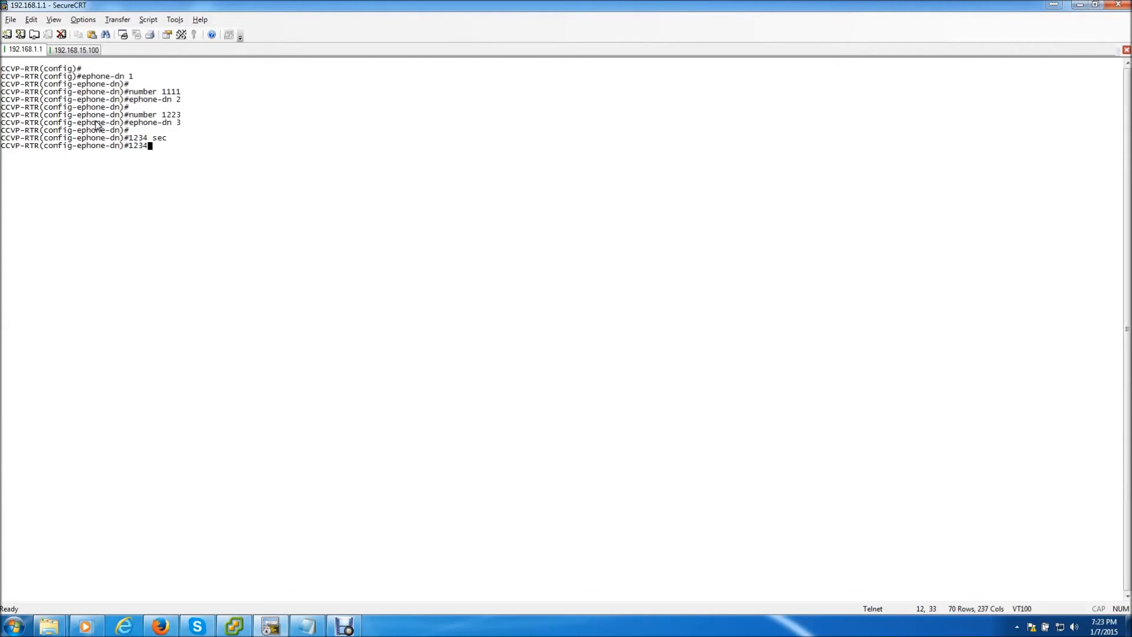
{"action": "type", "text": "number"}
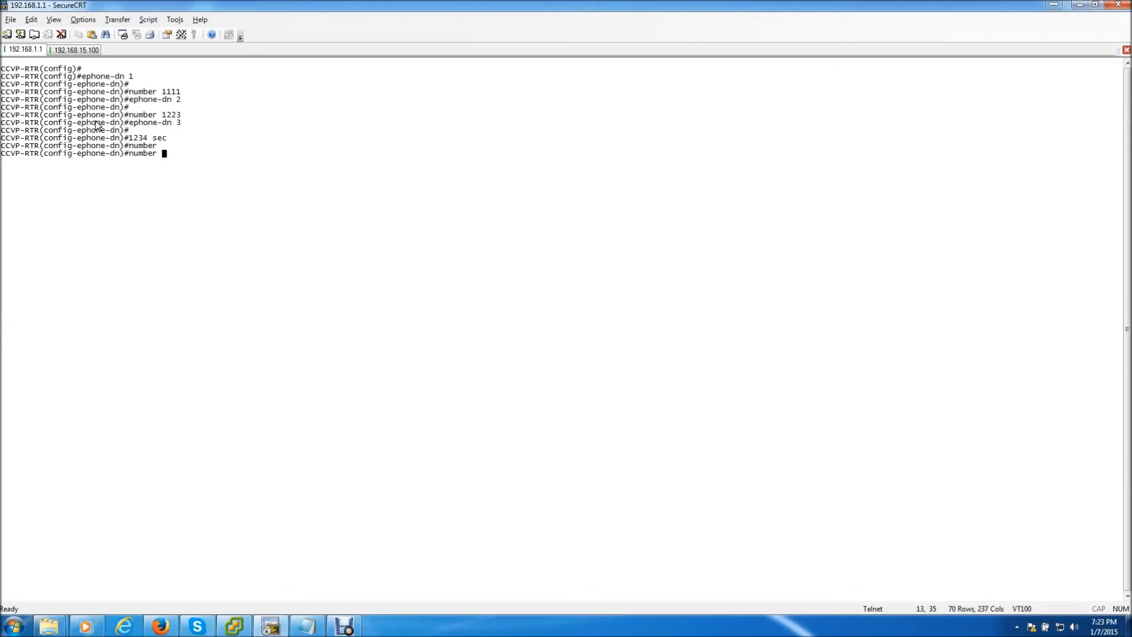
{"action": "type", "text": "4444 secondary"}
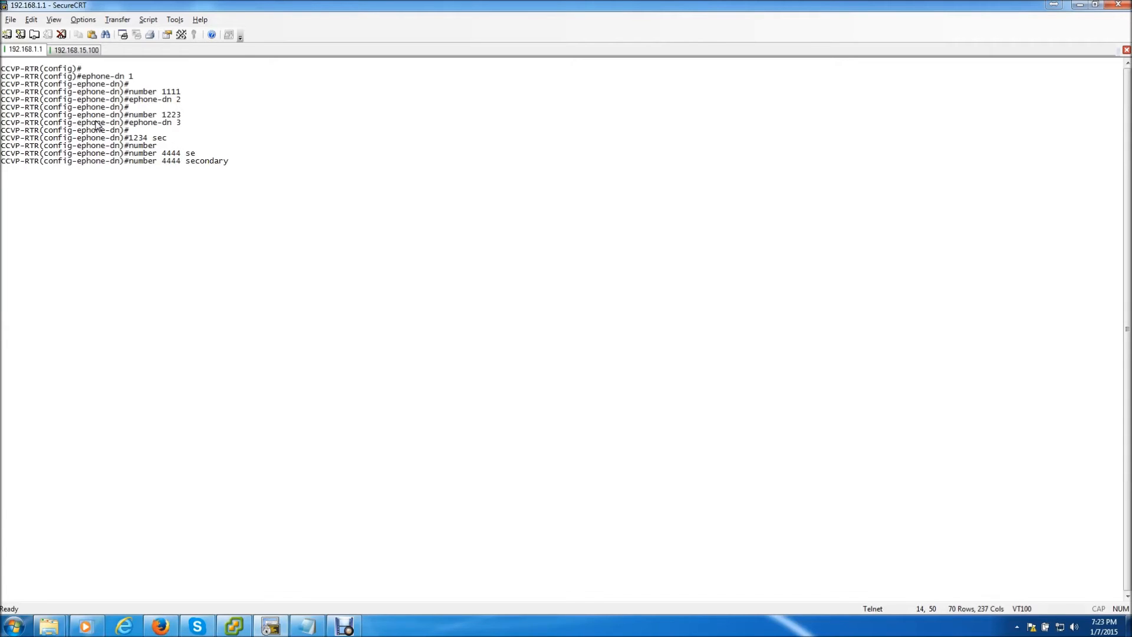
{"action": "type", "text": "864"}
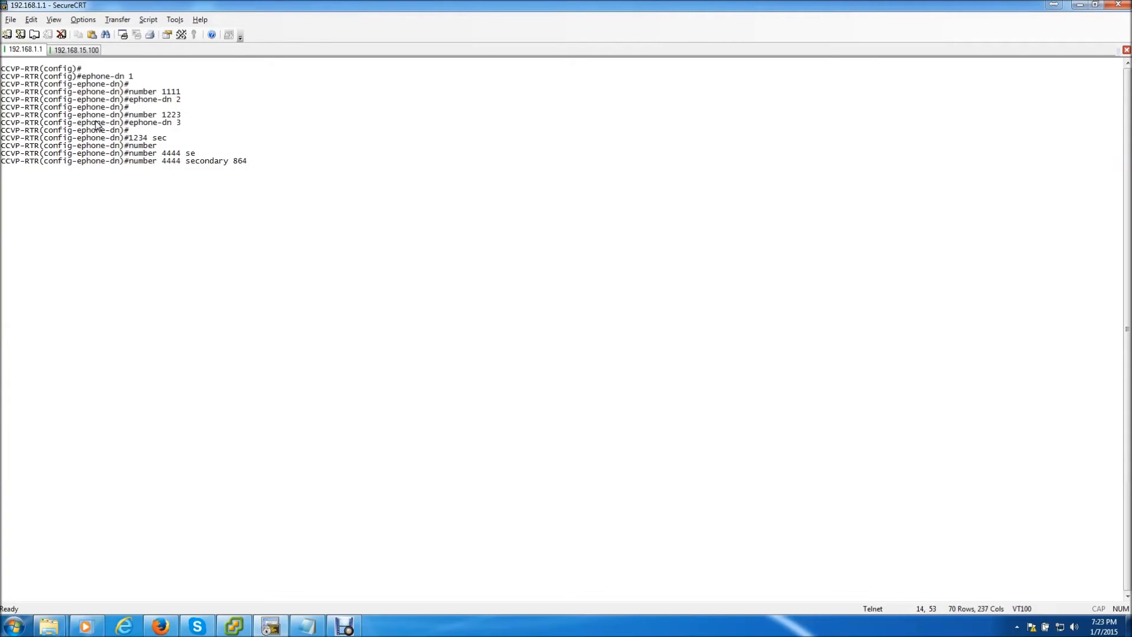
{"action": "type", "text": "725"}
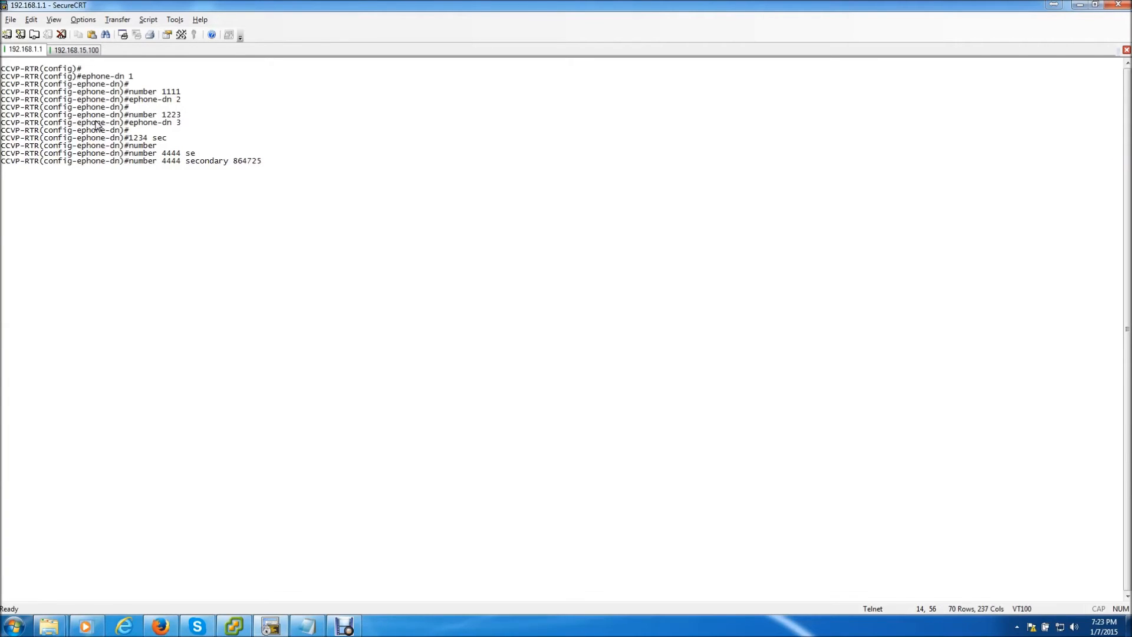
{"action": "type", "text": "4444"}
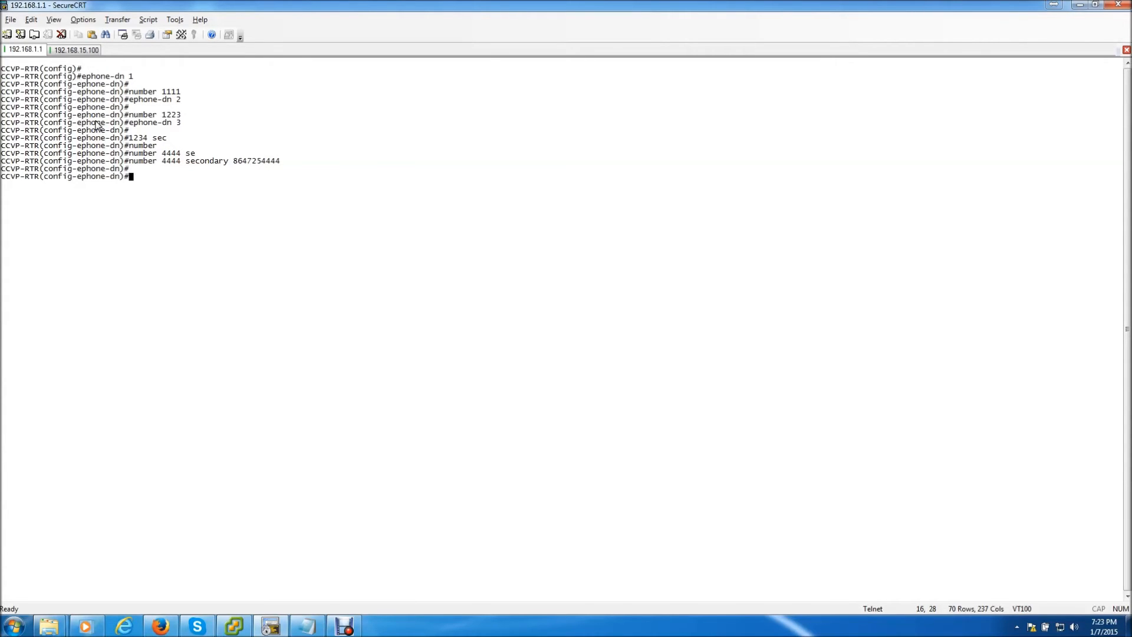
{"action": "type", "text": "exit"}
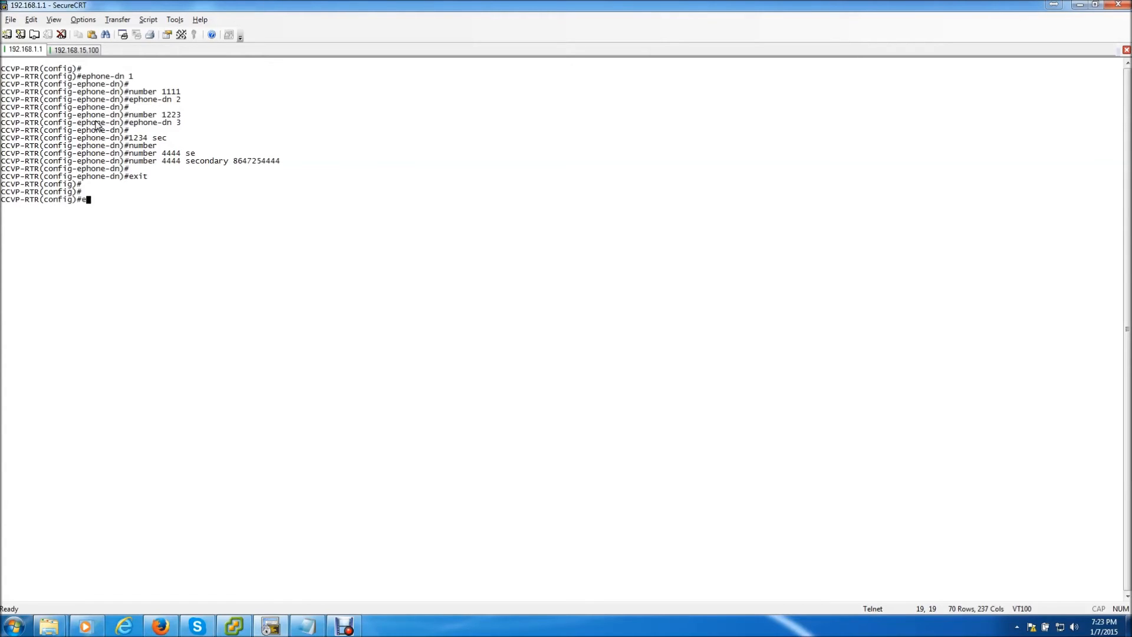
Step: Use 'do show ephone' to list ephone-1 registered at 192.168.1.96 with its MAC
{"action": "type", "text": "phone"}
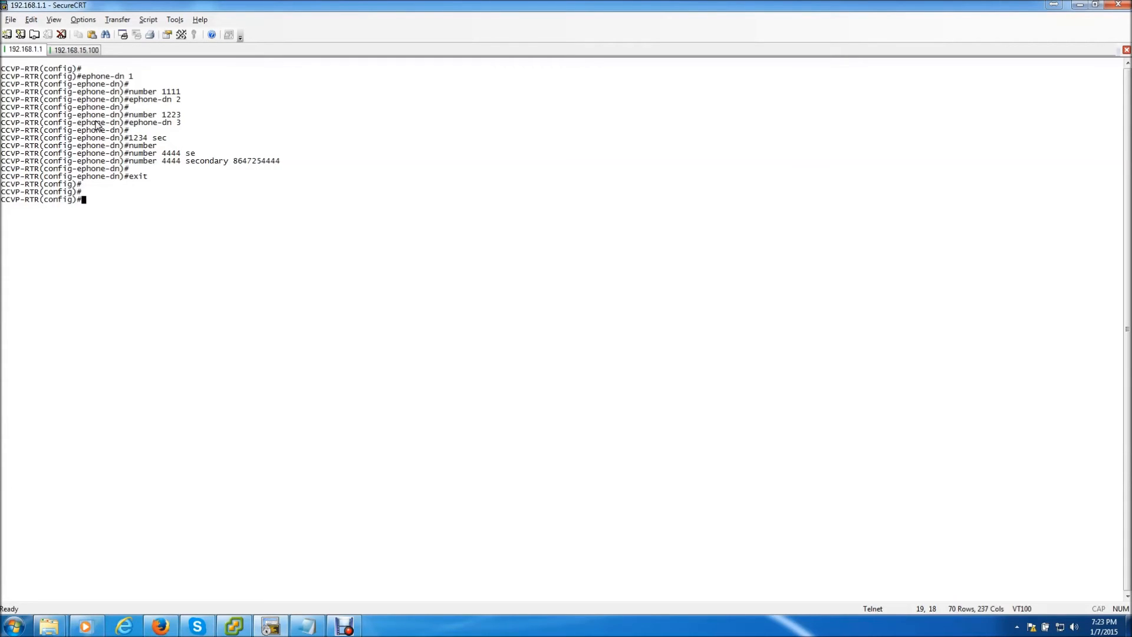
{"action": "type", "text": "s"}
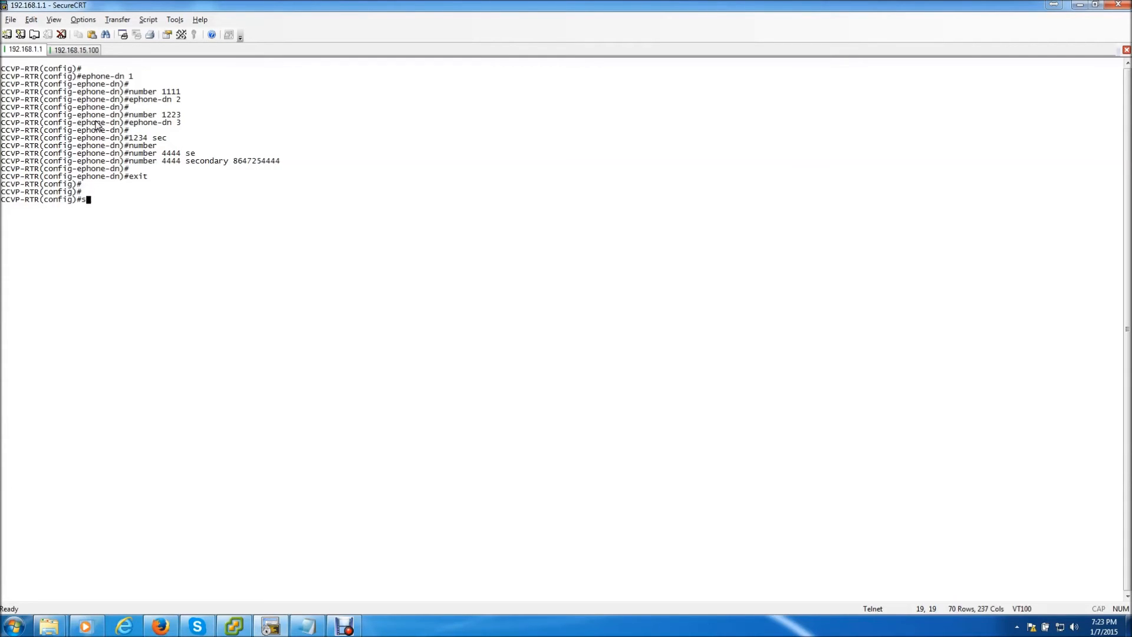
{"action": "type", "text": "show eph"}
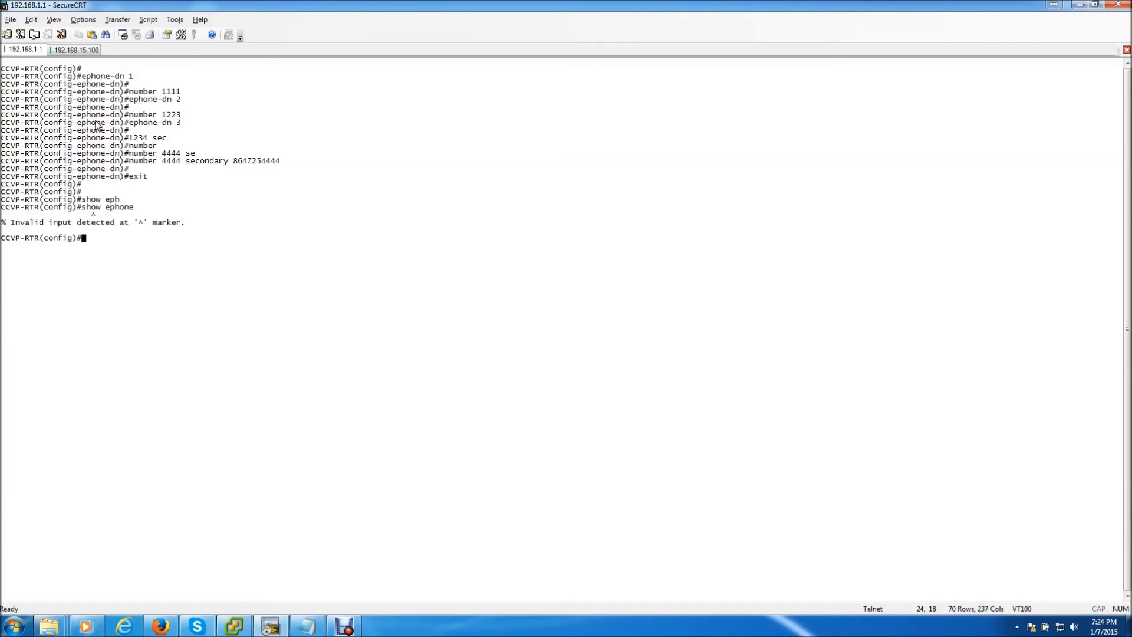
{"action": "type", "text": "show ephone"}
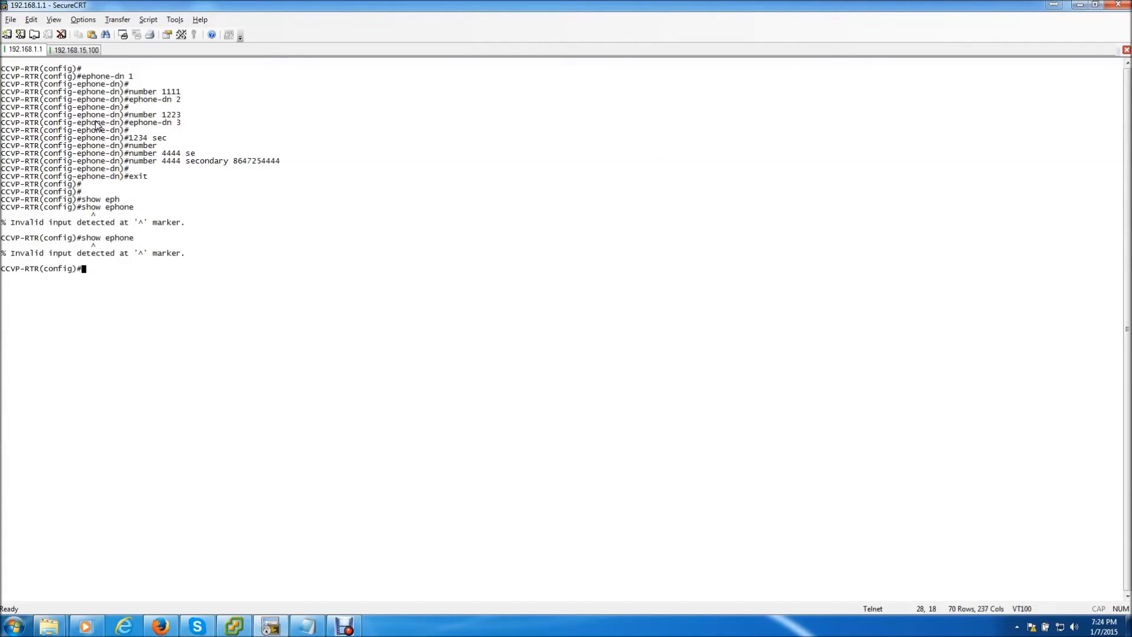
{"action": "type", "text": "do show"}
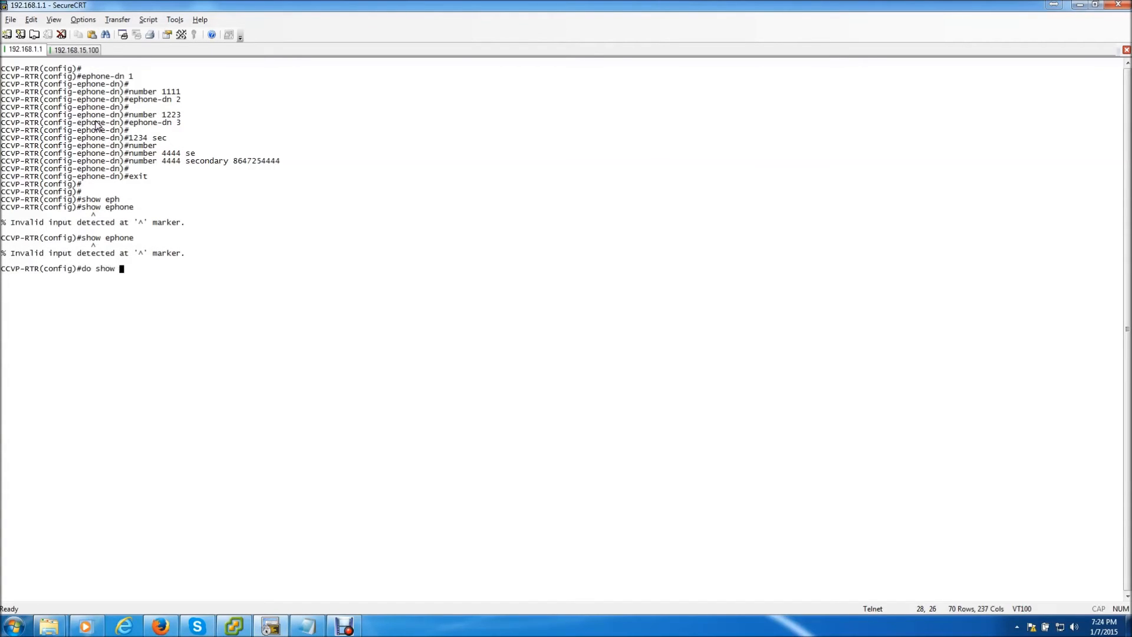
{"action": "type", "text": "phon"}
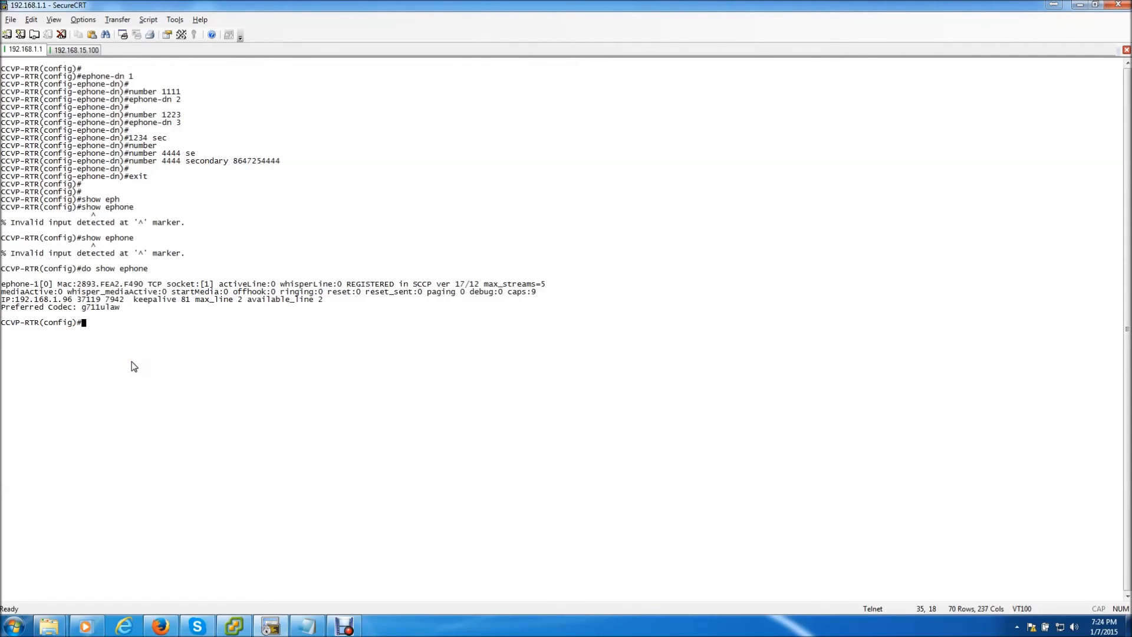
{"action": "type", "text": "ephone 1"}
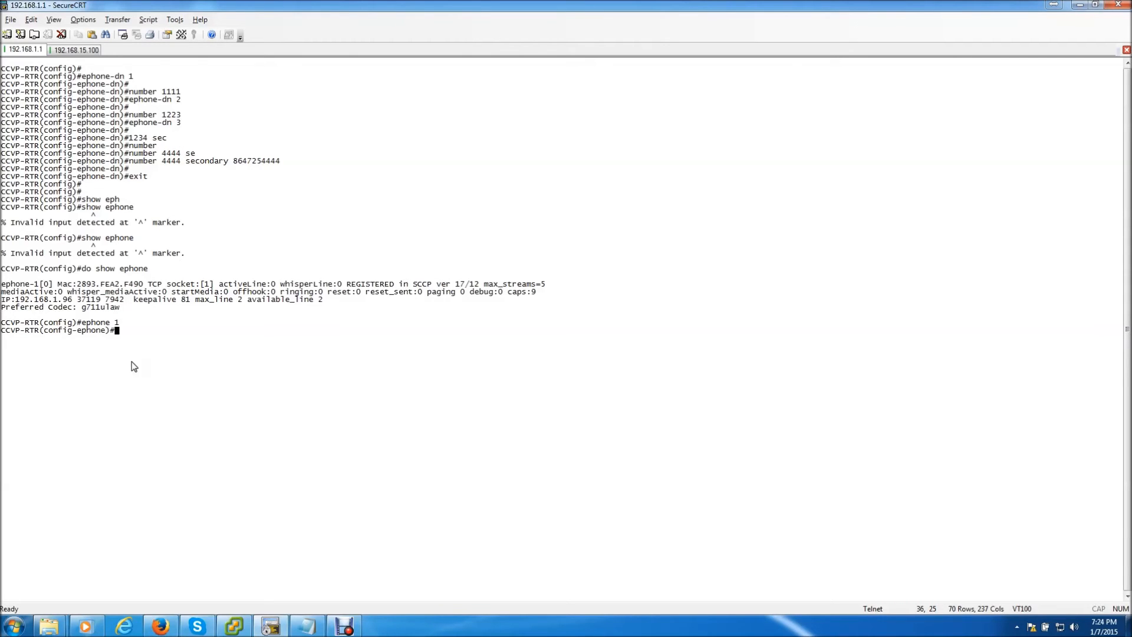
Step: Give ephone 1 MAC address 2893.FEA2.F490 and start a 'button 1:' command
{"action": "type", "text": "mac-address"}
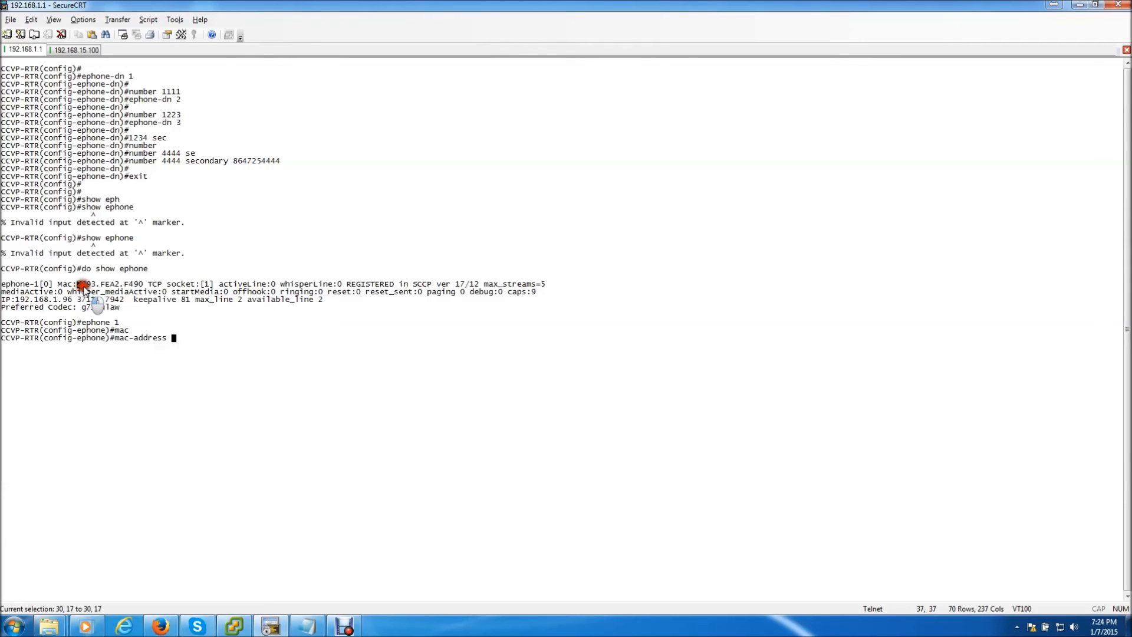
{"action": "left_click_drag", "start_coordinate": [79, 282], "coordinate": [144, 283]}
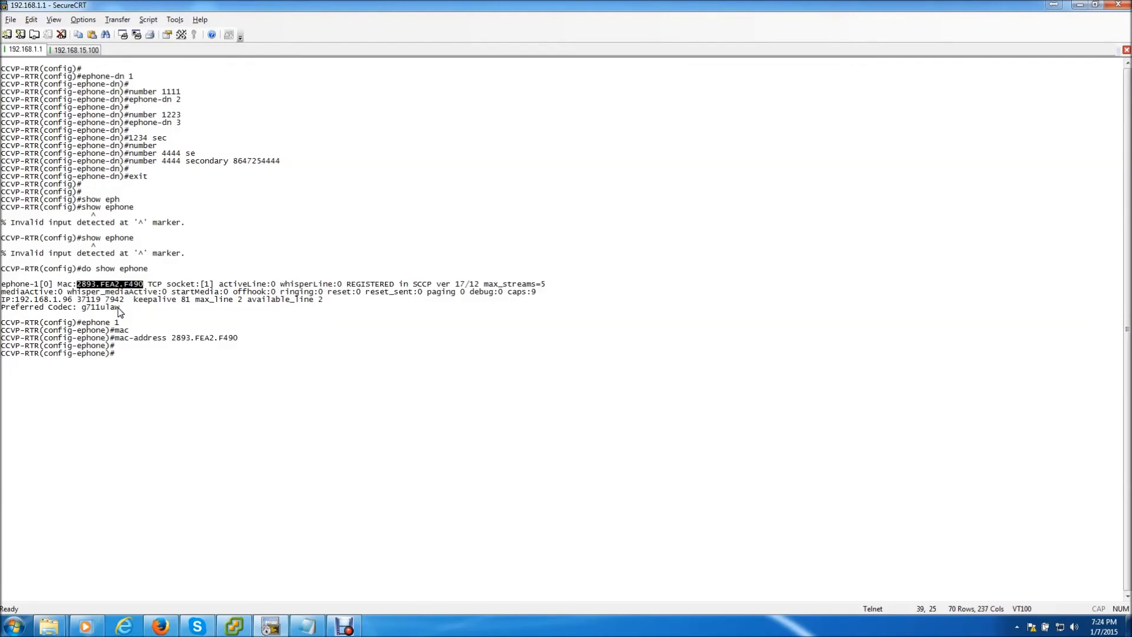
{"action": "type", "text": "button"}
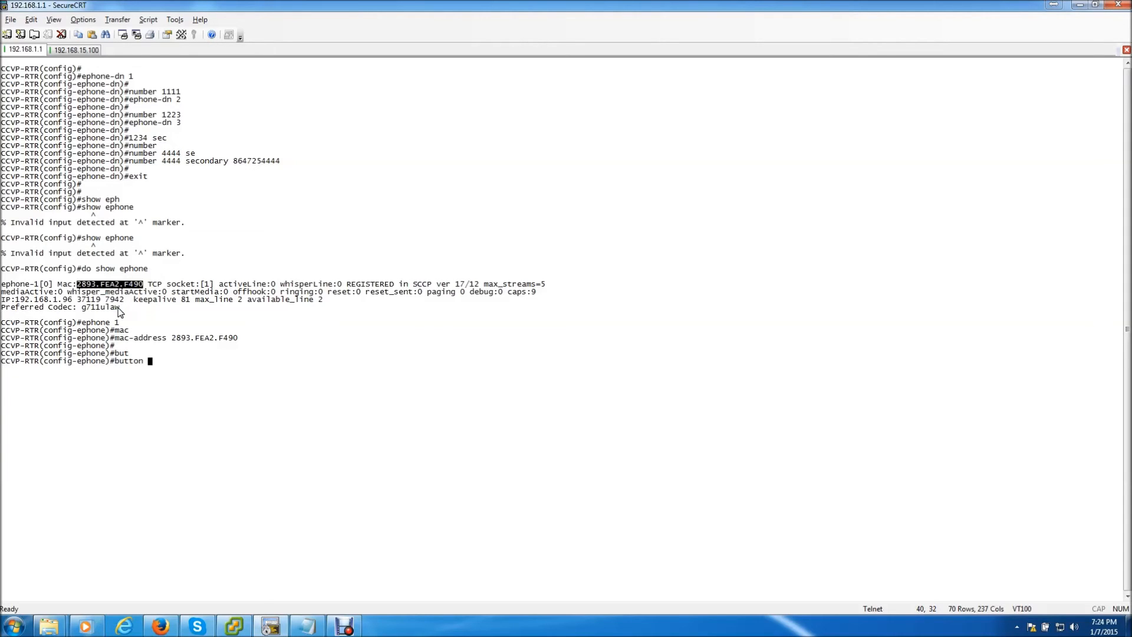
{"action": "type", "text": "1"}
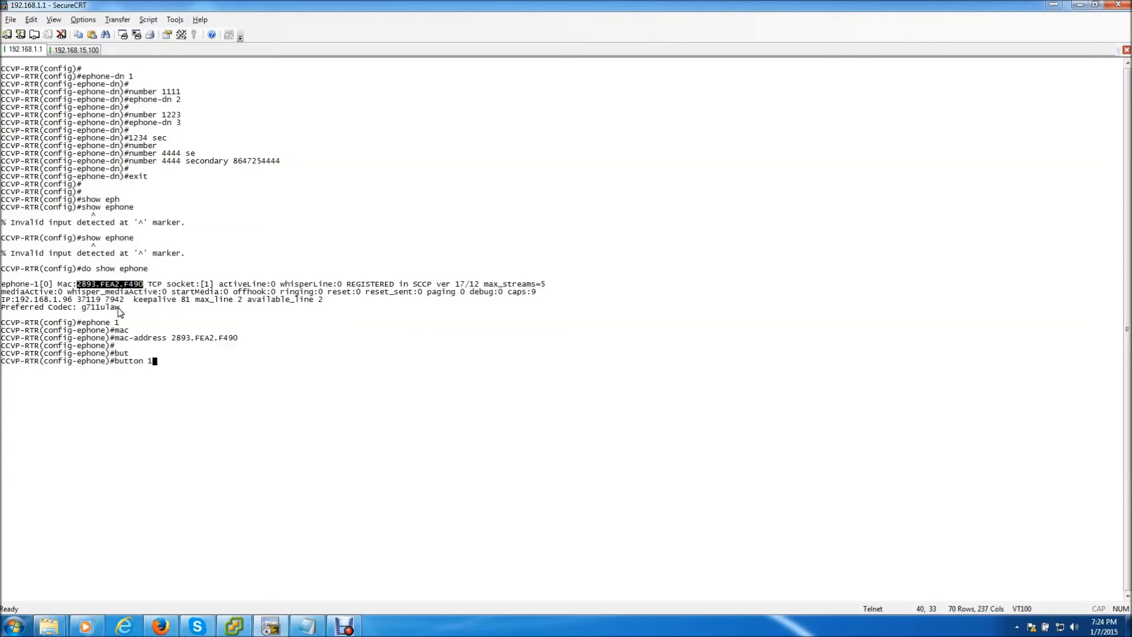
{"action": "type", "text": ":"}
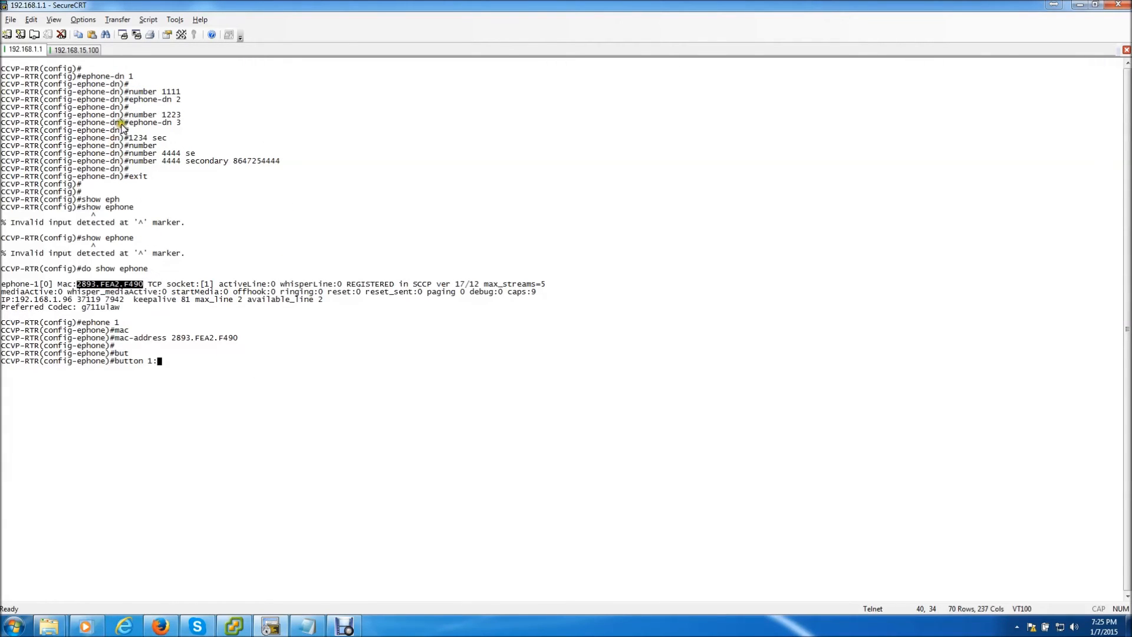
{"action": "mouse_move", "coordinate": [151, 116]}
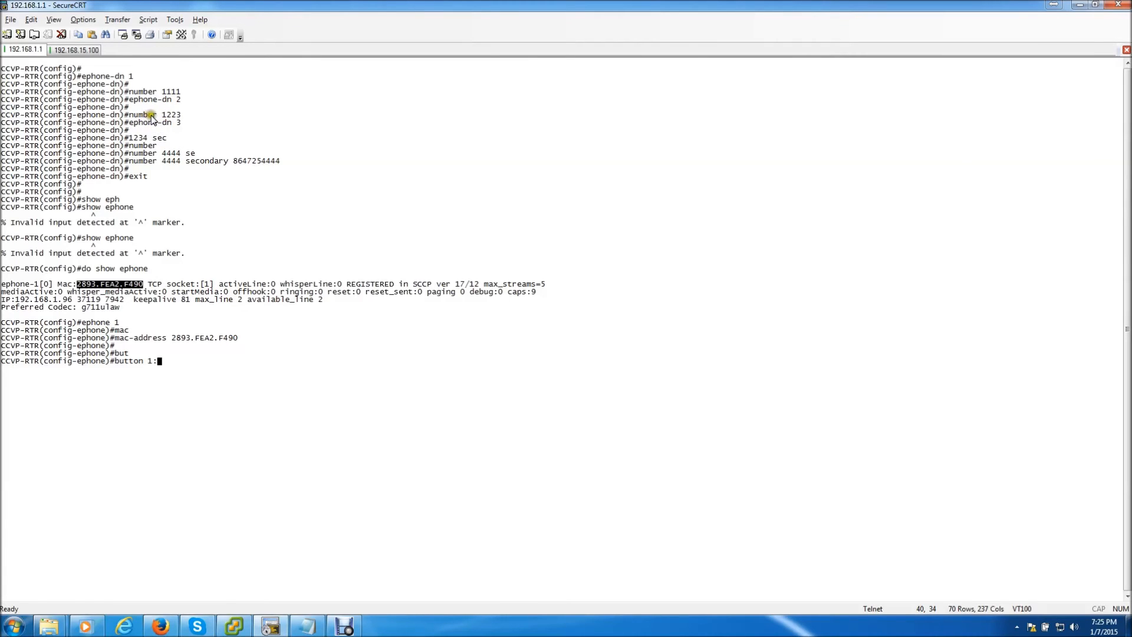
{"action": "mouse_move", "coordinate": [161, 325]}
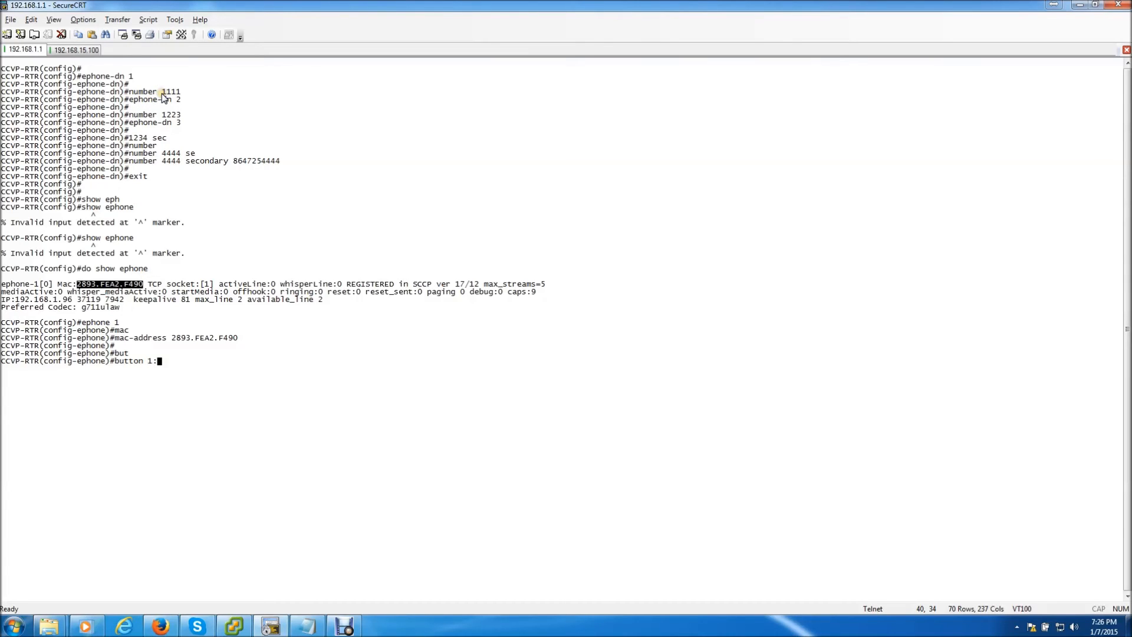
{"action": "mouse_move", "coordinate": [186, 324]}
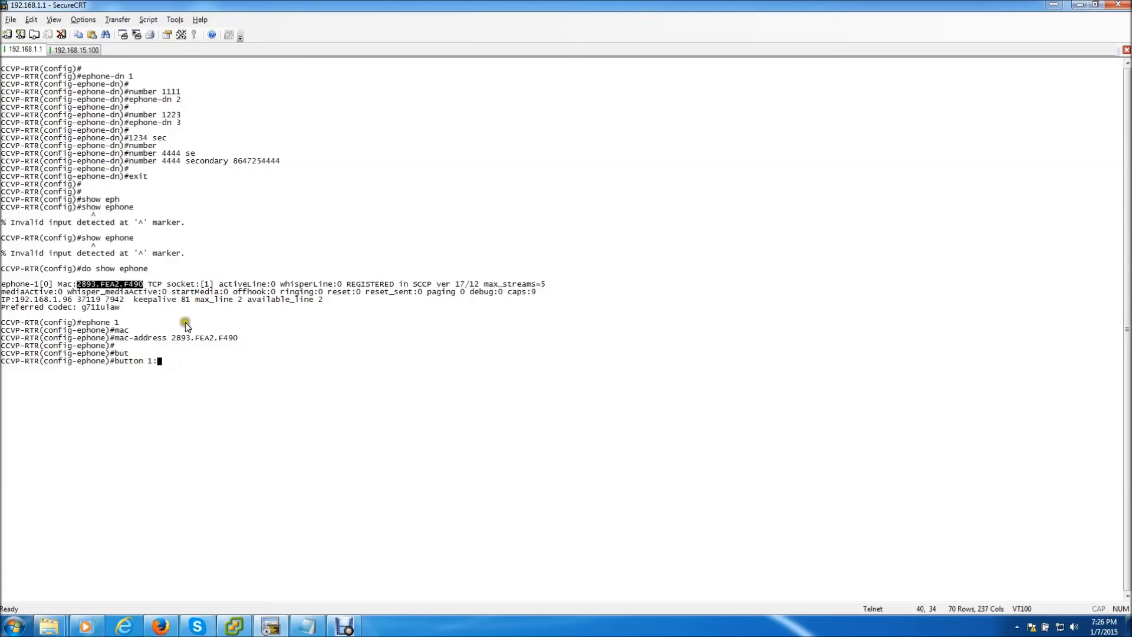
{"action": "mouse_move", "coordinate": [148, 370]}
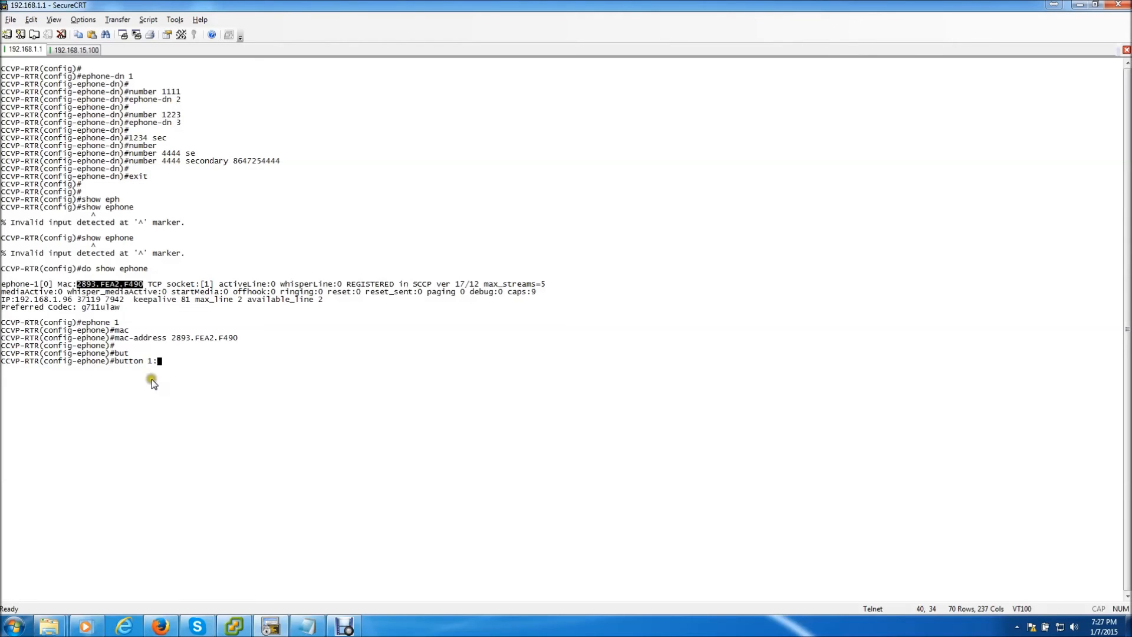
Step: Redo ephone 1's button mappings as 'button 1:1' and 'button 2:3'
{"action": "key", "text": "BackSpace"}
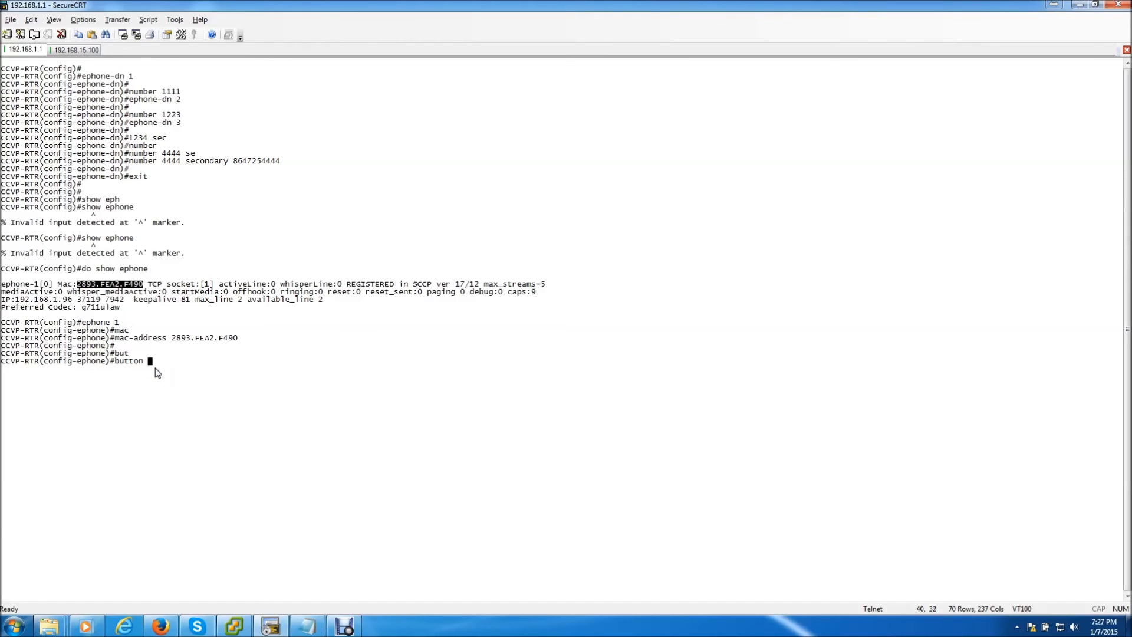
{"action": "type", "text": "2:"}
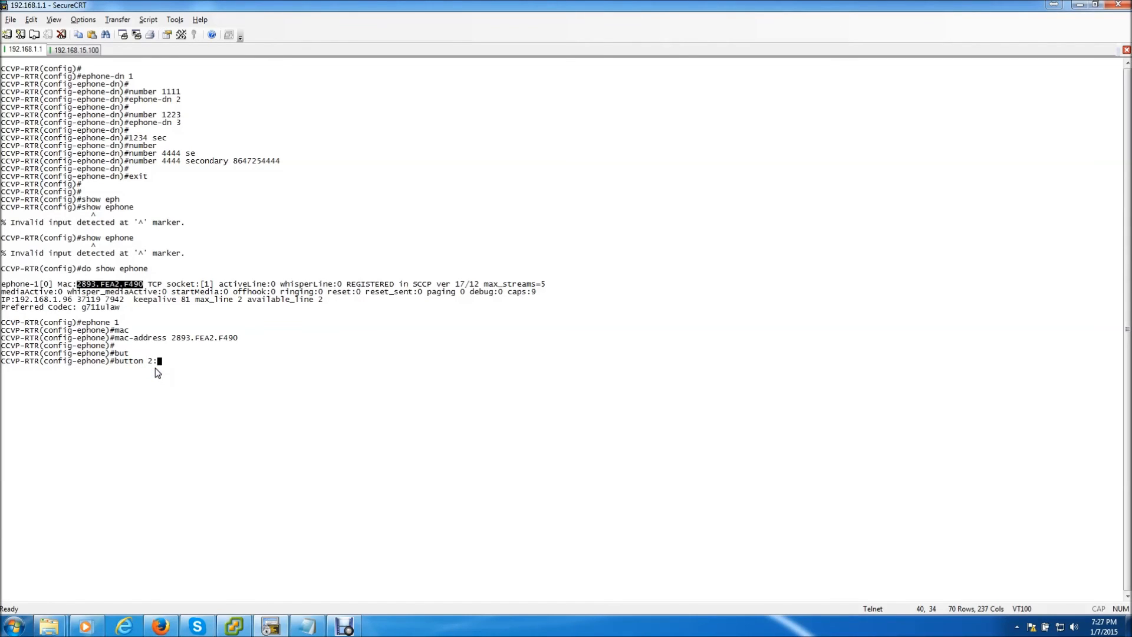
{"action": "mouse_move", "coordinate": [160, 99]}
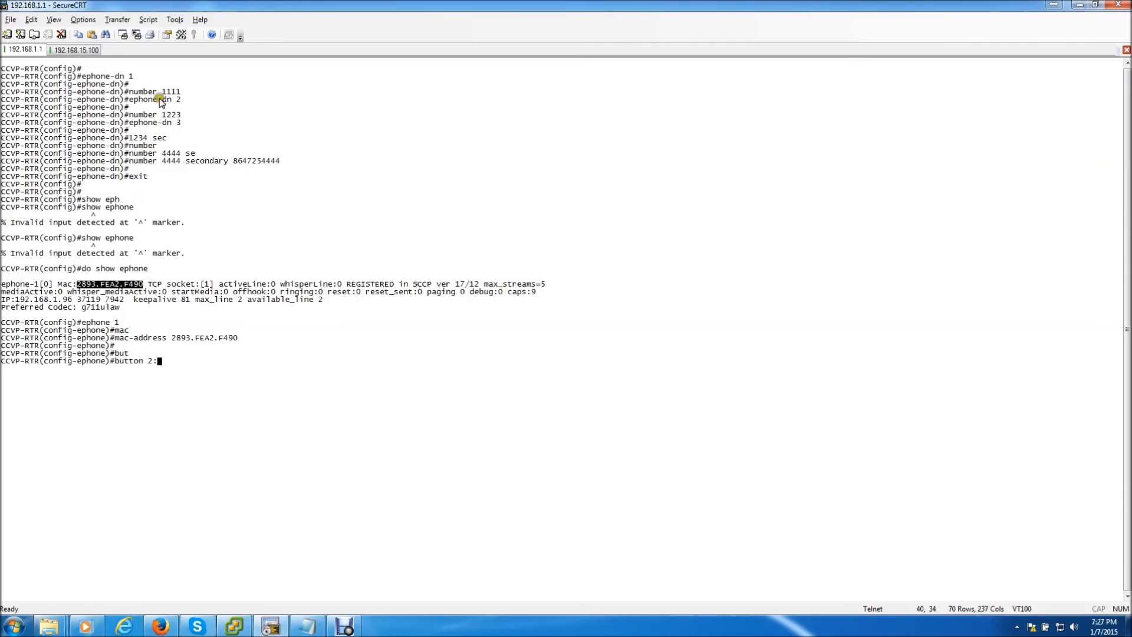
{"action": "mouse_move", "coordinate": [168, 386]}
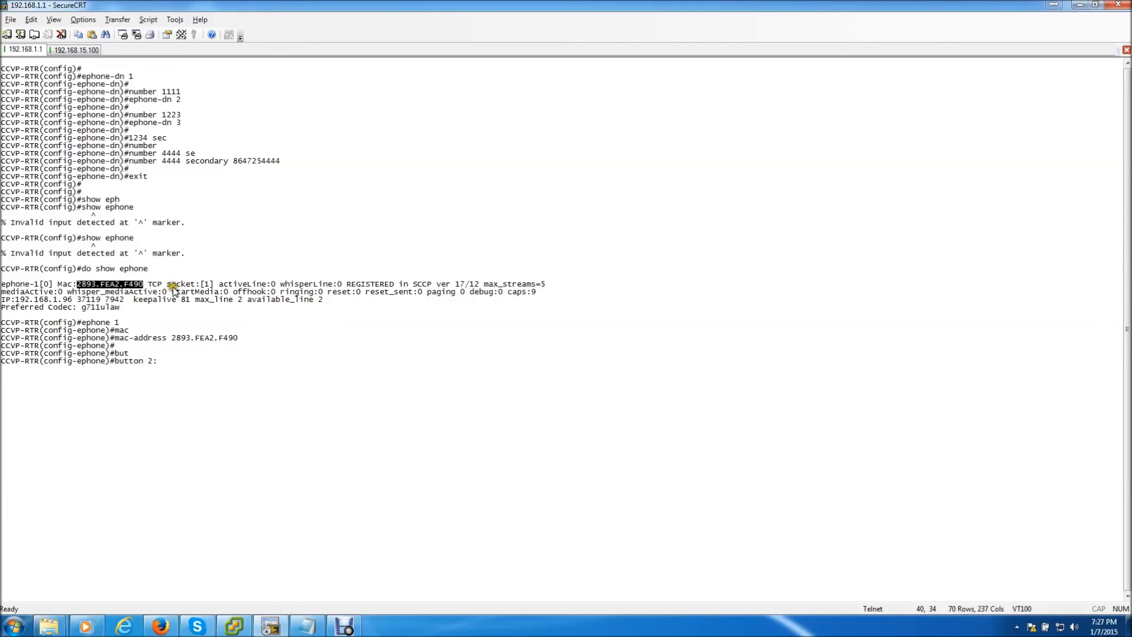
{"action": "mouse_move", "coordinate": [145, 101]}
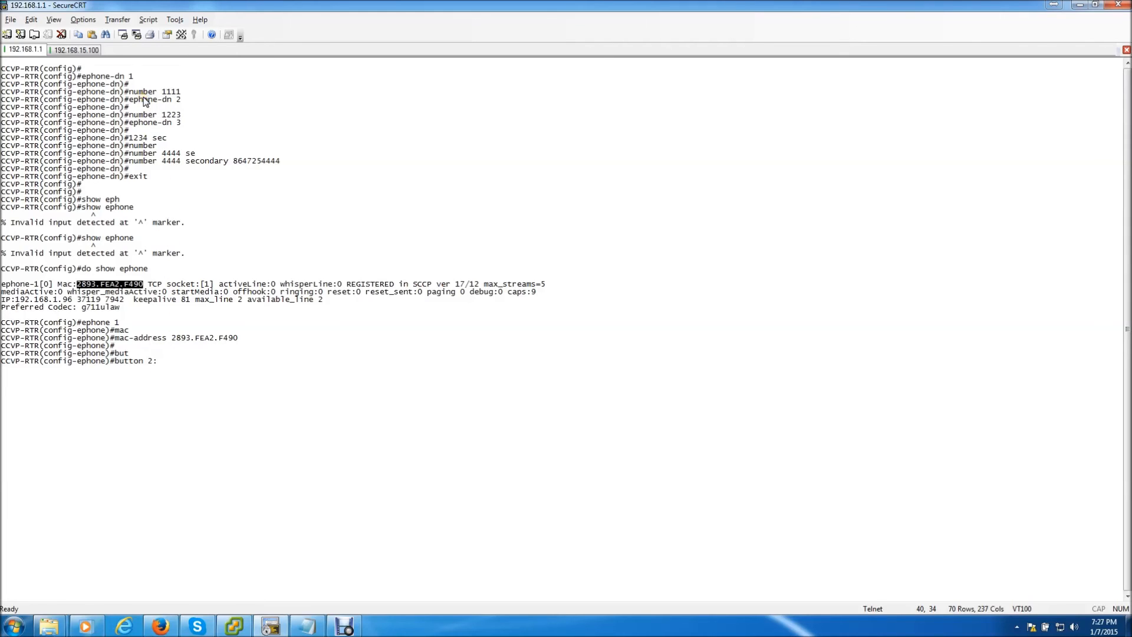
{"action": "mouse_move", "coordinate": [196, 446]}
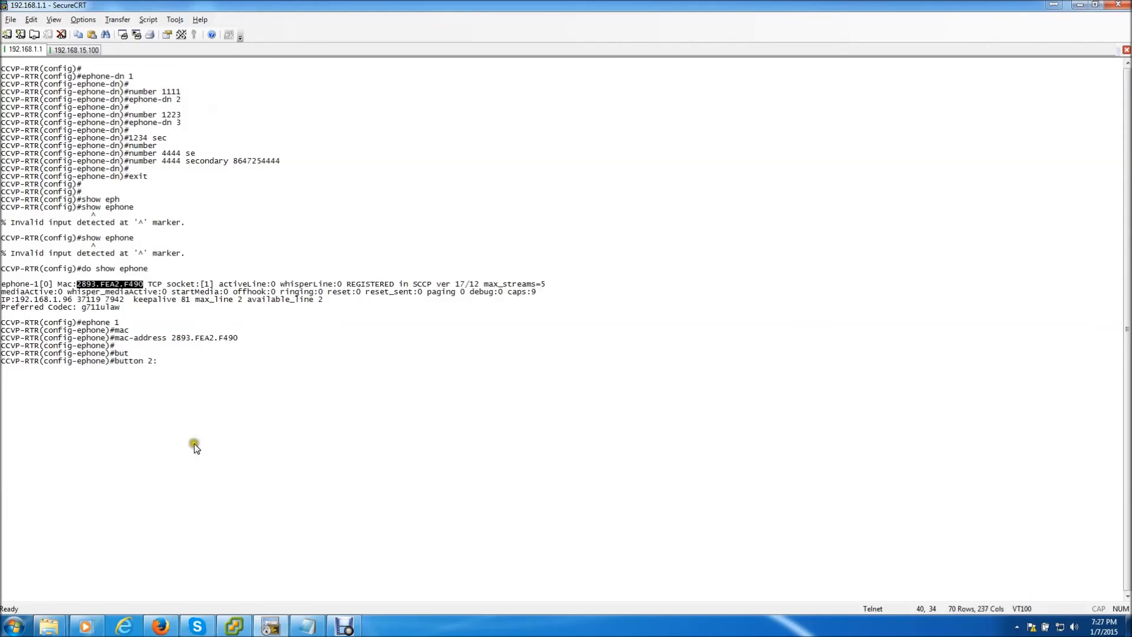
{"action": "key", "text": "BackSpace"}
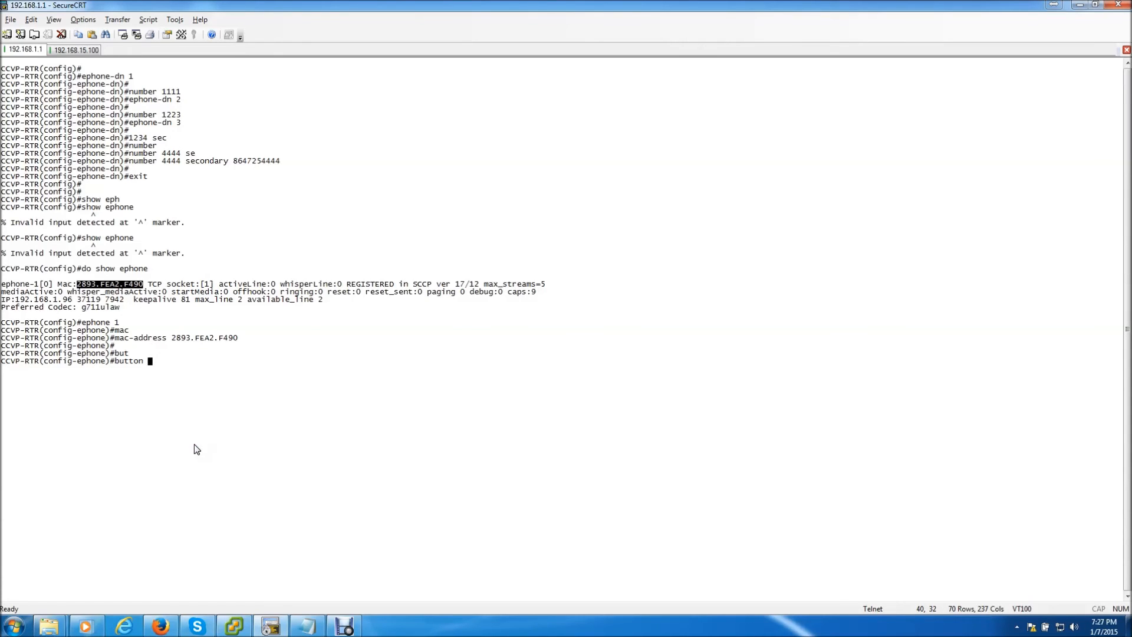
{"action": "type", "text": "1"}
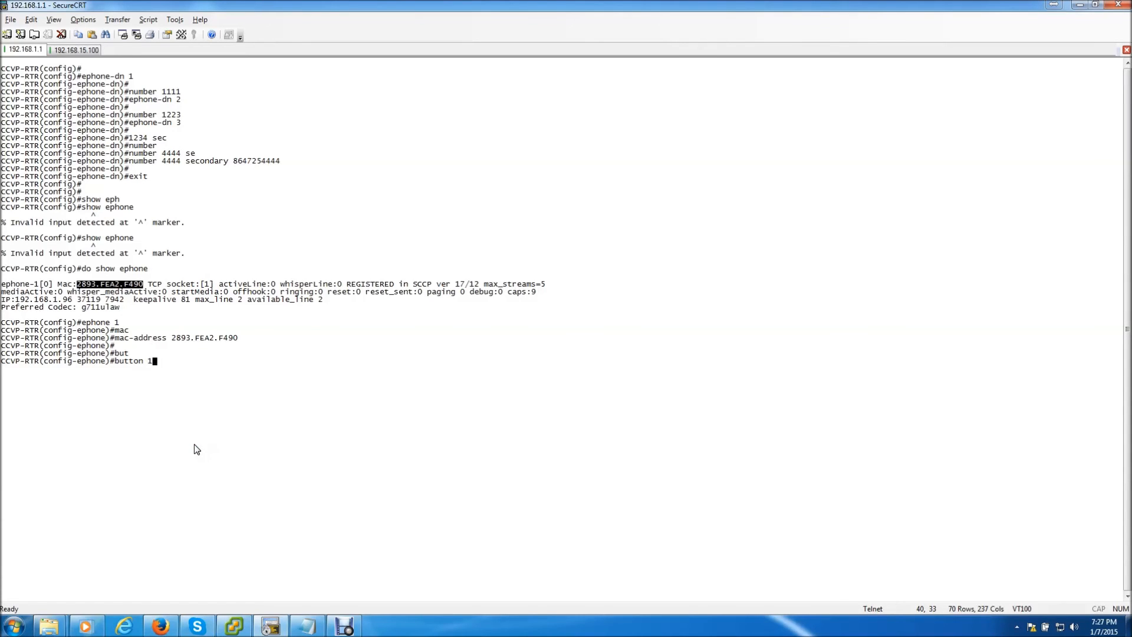
{"action": "type", "text": ":"}
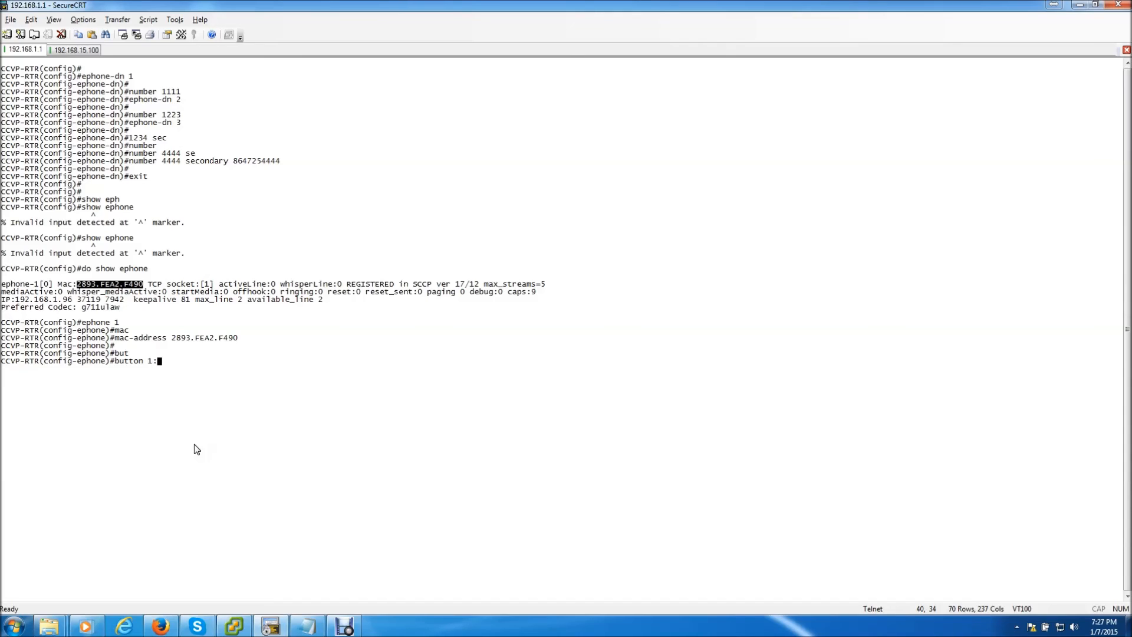
{"action": "type", "text": "1"}
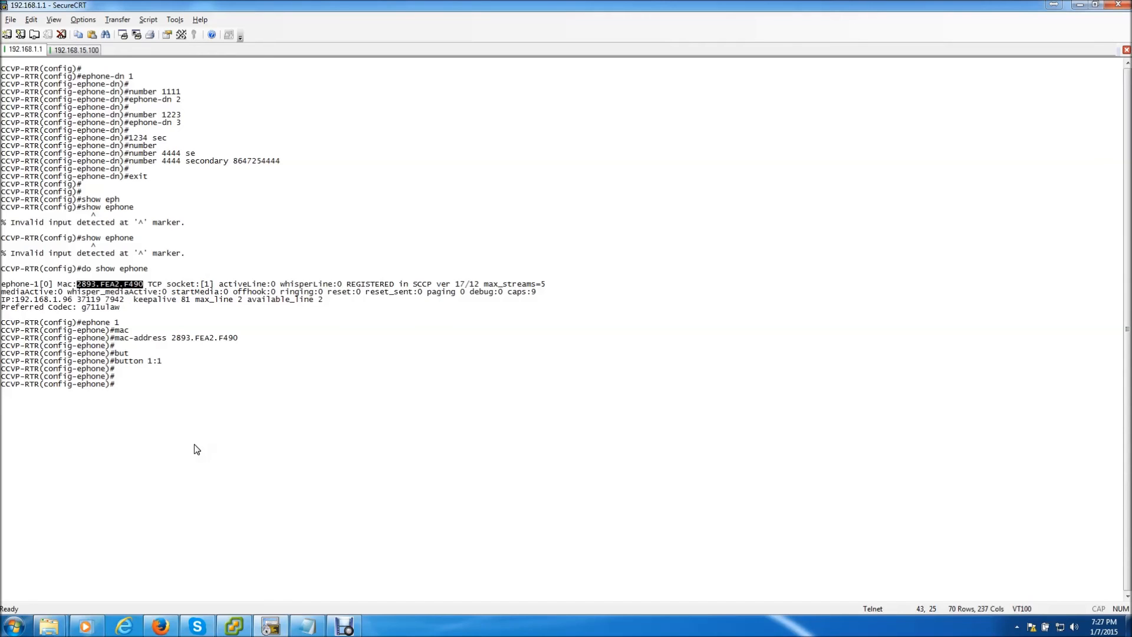
{"action": "type", "text": "button"}
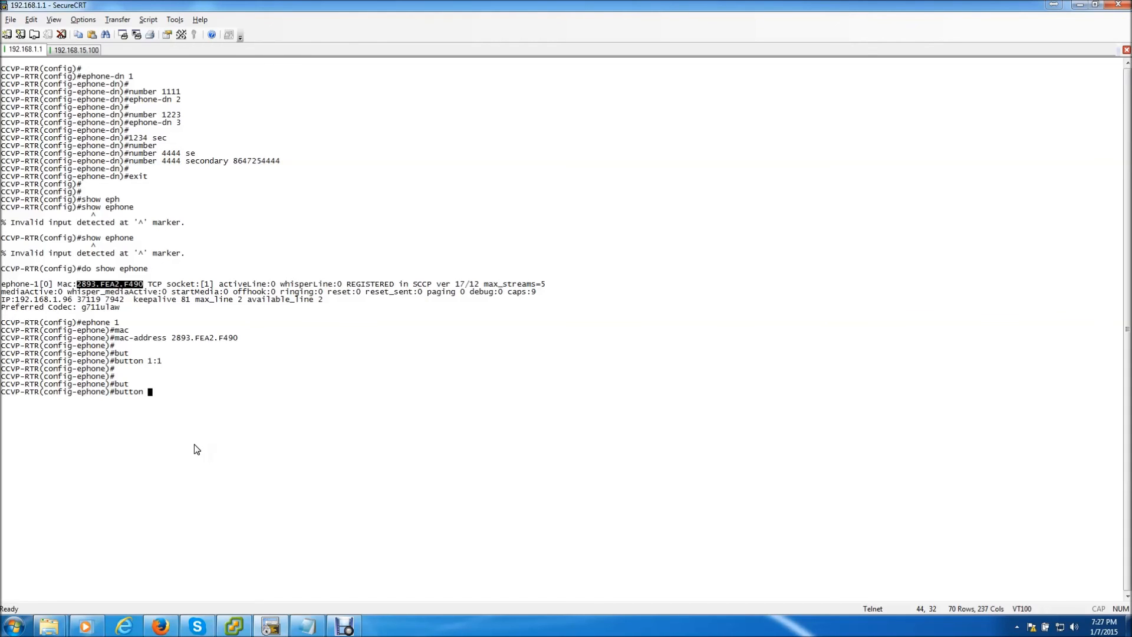
{"action": "type", "text": "2:"}
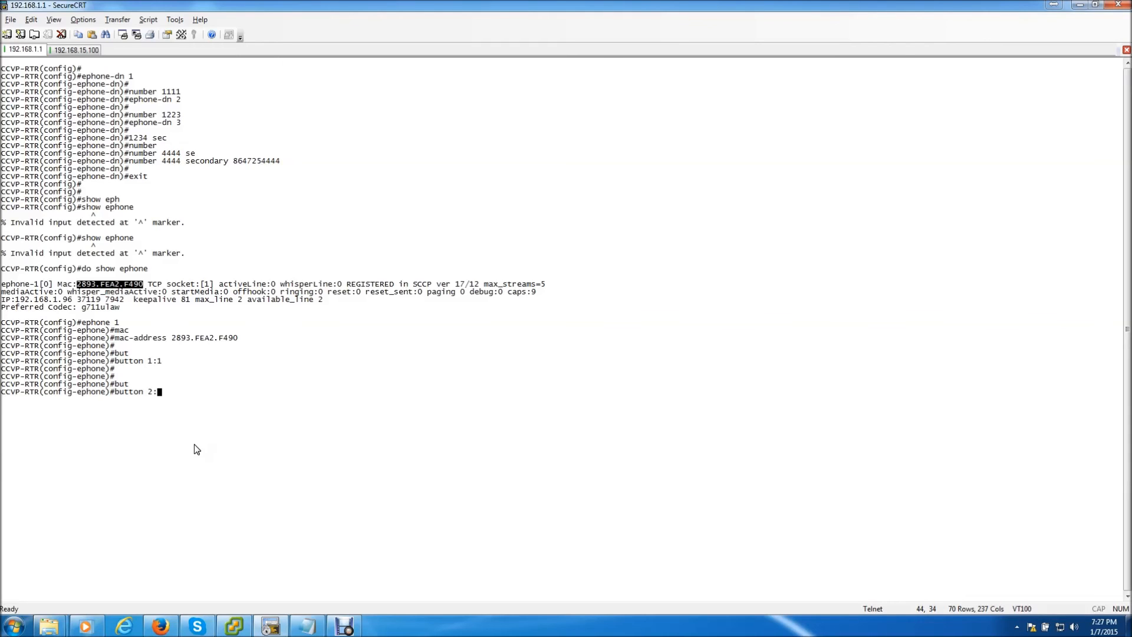
{"action": "type", "text": "3"}
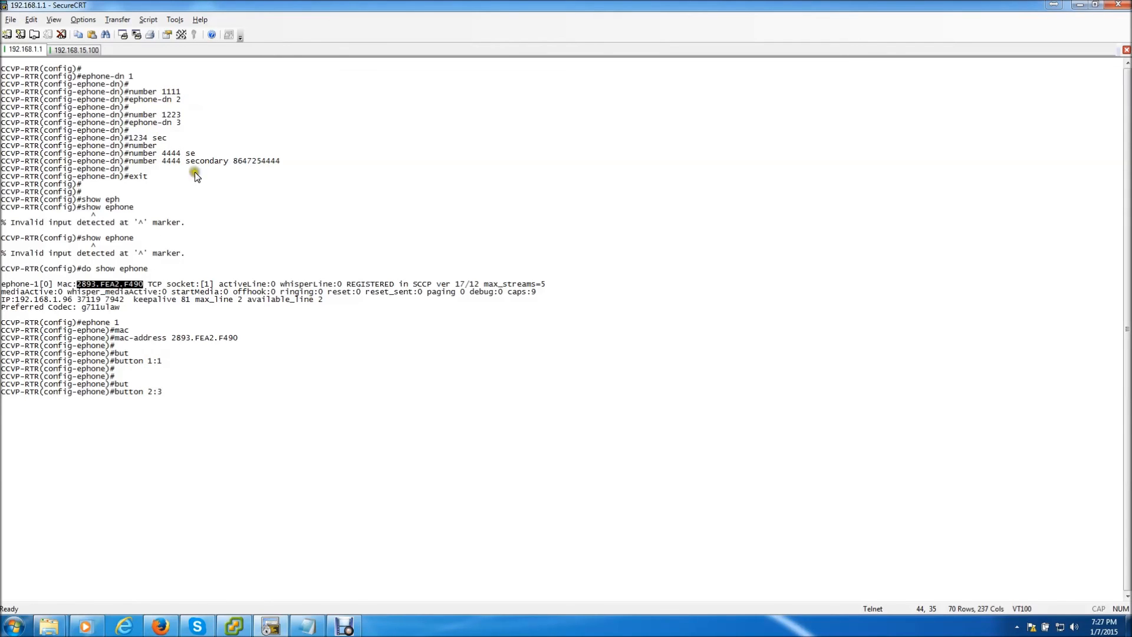
{"action": "mouse_move", "coordinate": [142, 213]}
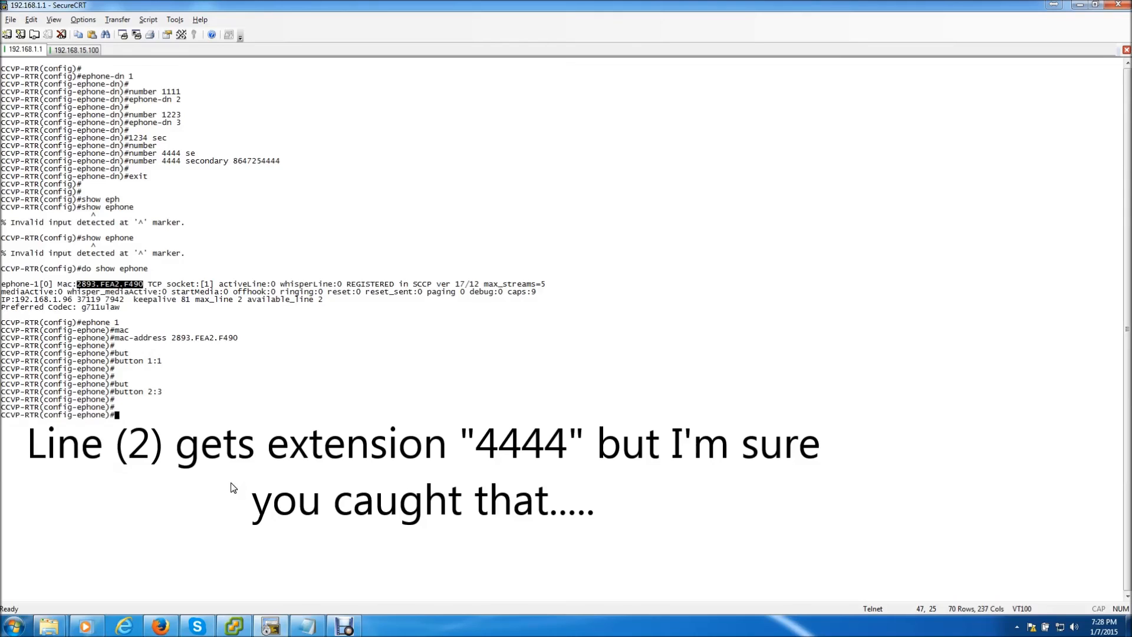
Step: Restart ephone 1 so phone 2893.FEA2.F490 reloads its configuration
{"action": "type", "text": "rese"}
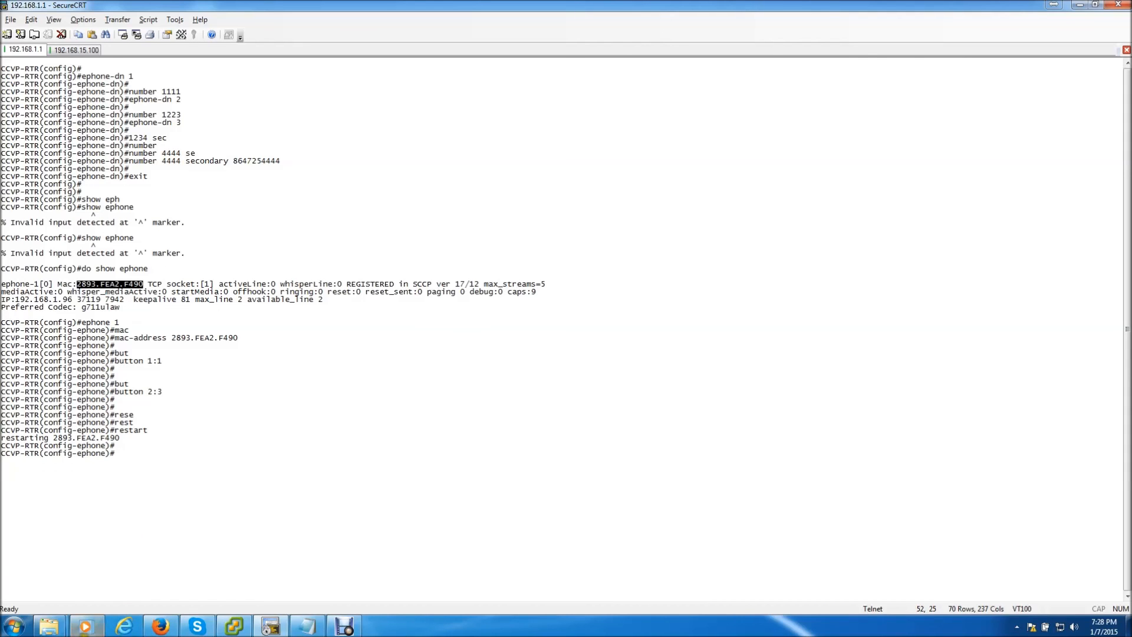
{"action": "left_click", "coordinate": [124, 49]}
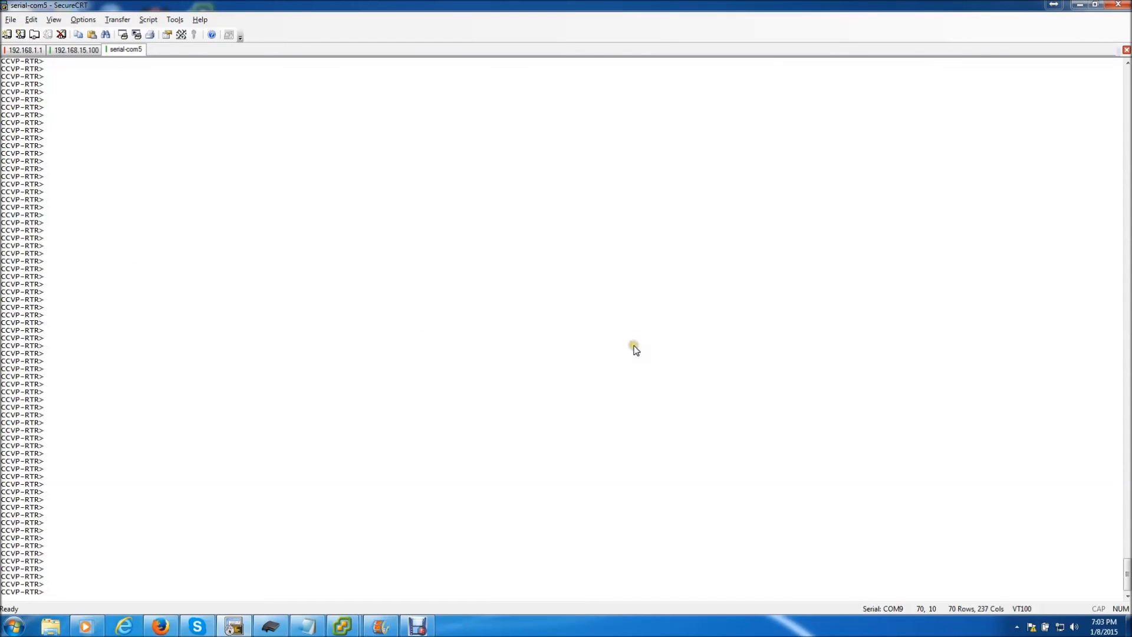